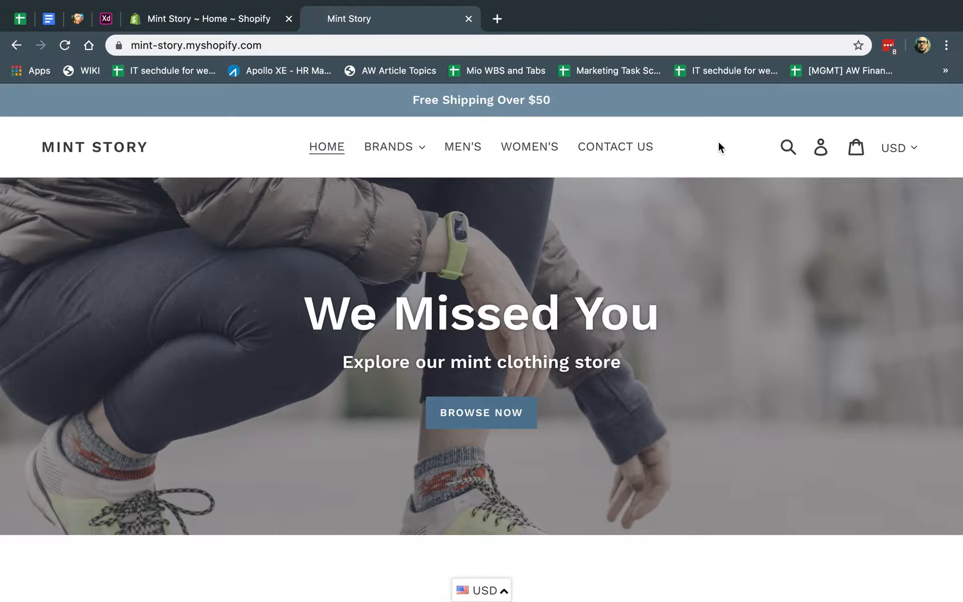
pyautogui.moveTo(411, 109)
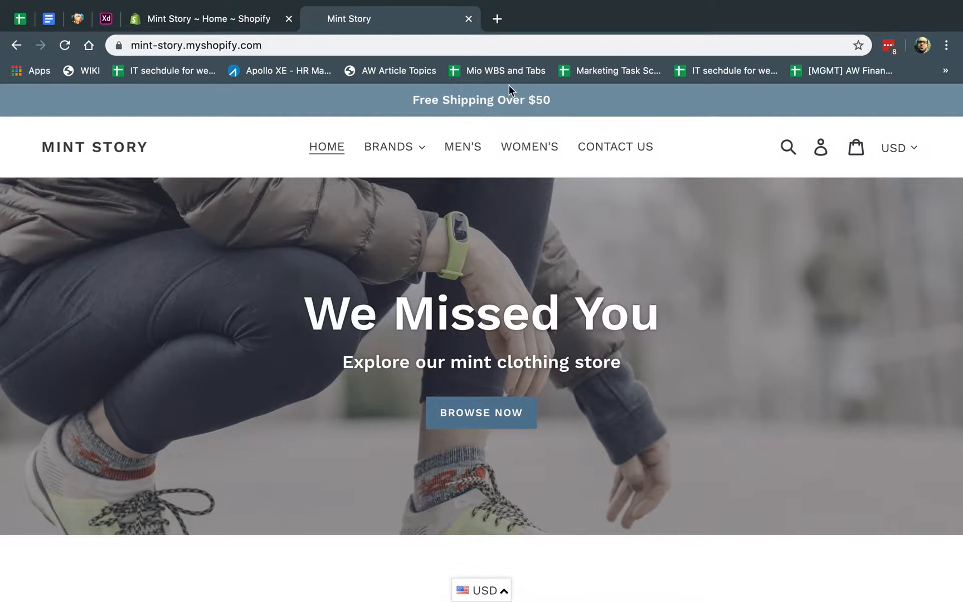
# Go from the storefront tab to the admin's Settings > Shipping overview page
pyautogui.click(209, 19)
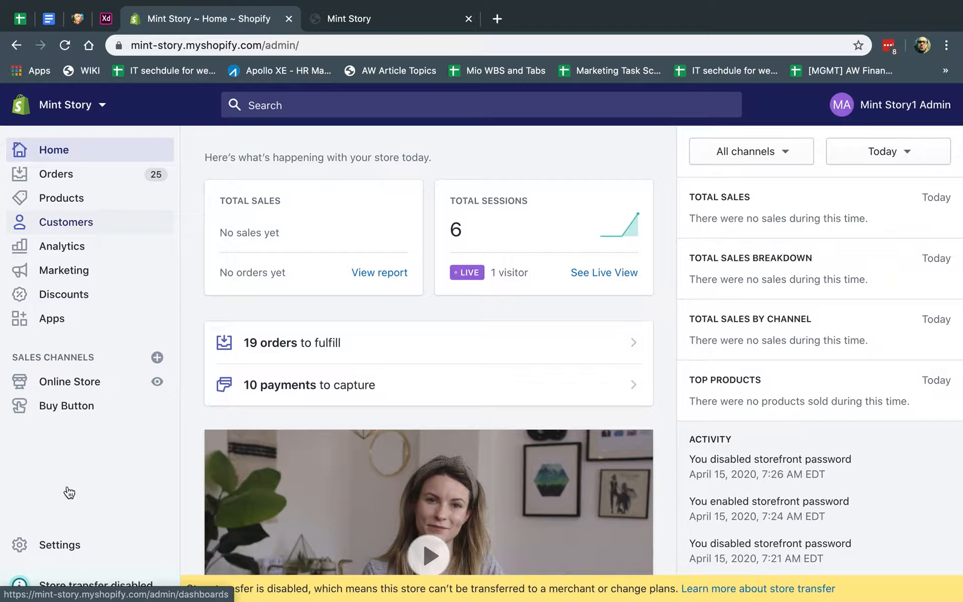
pyautogui.click(59, 545)
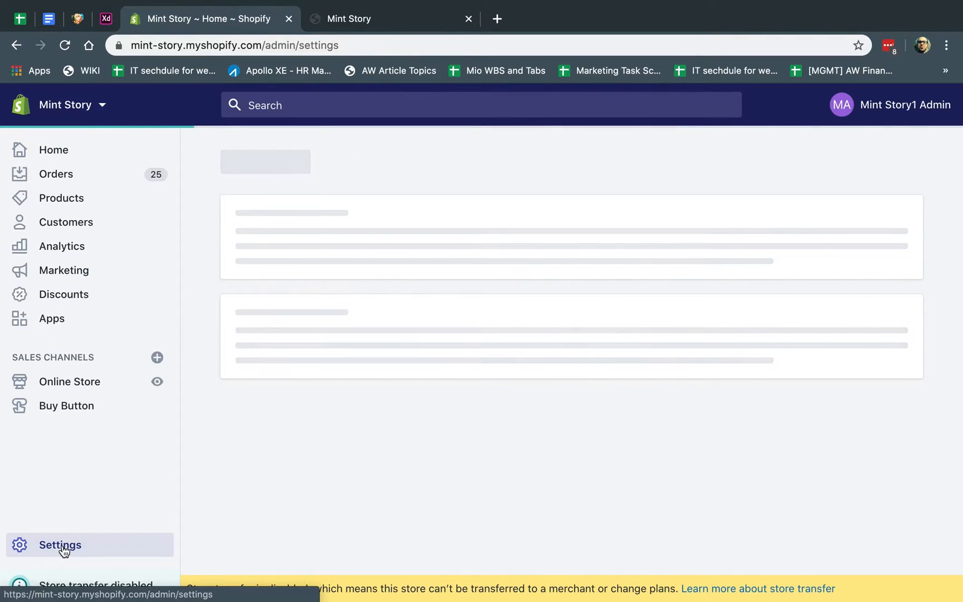
pyautogui.click(60, 545)
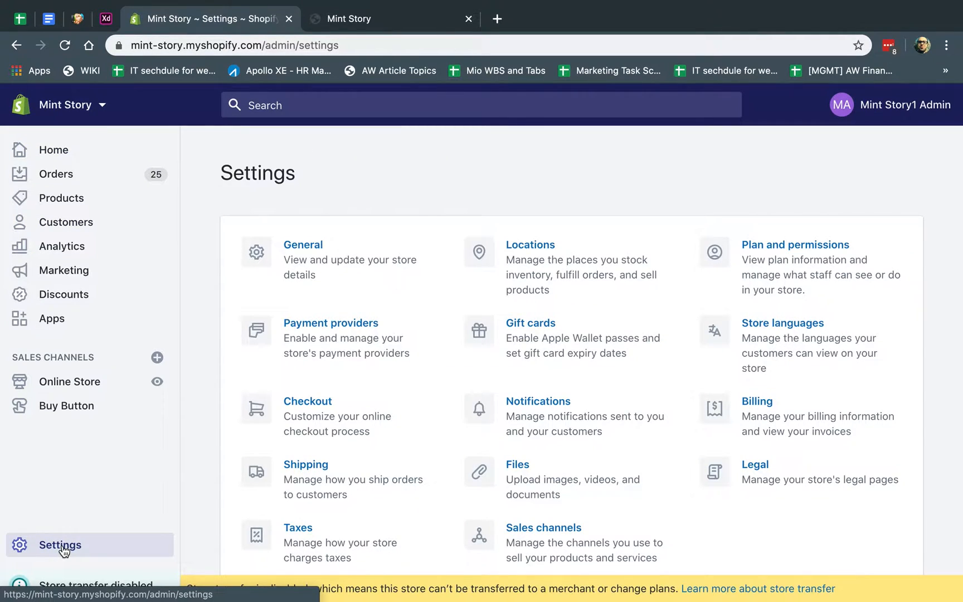
pyautogui.click(305, 464)
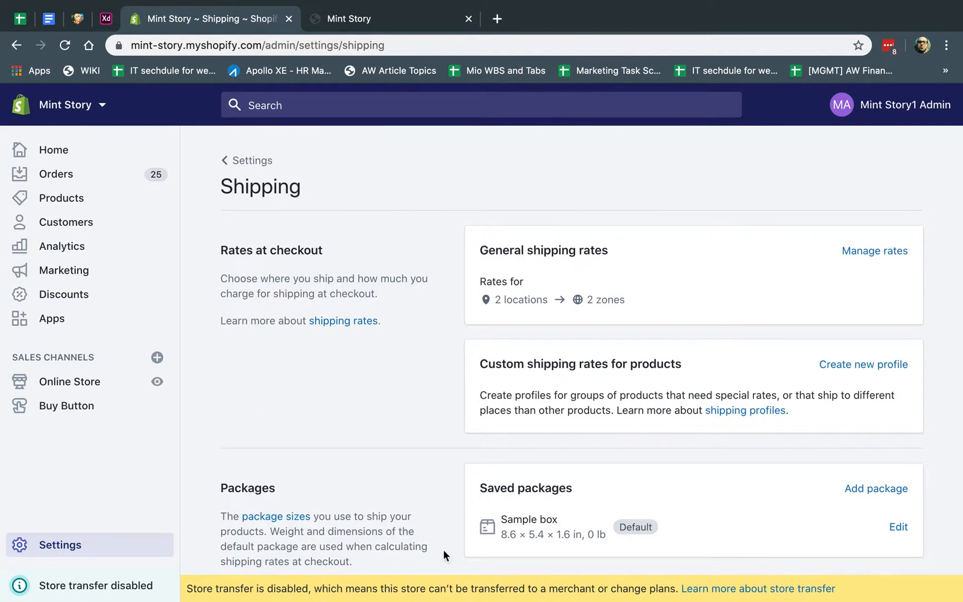
pyautogui.moveTo(448, 256)
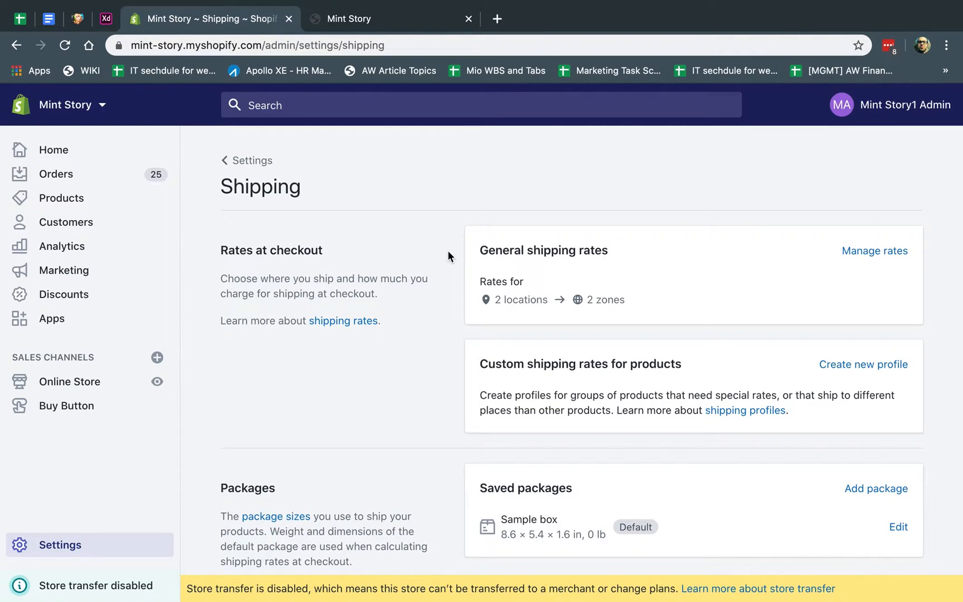
pyautogui.moveTo(575, 239)
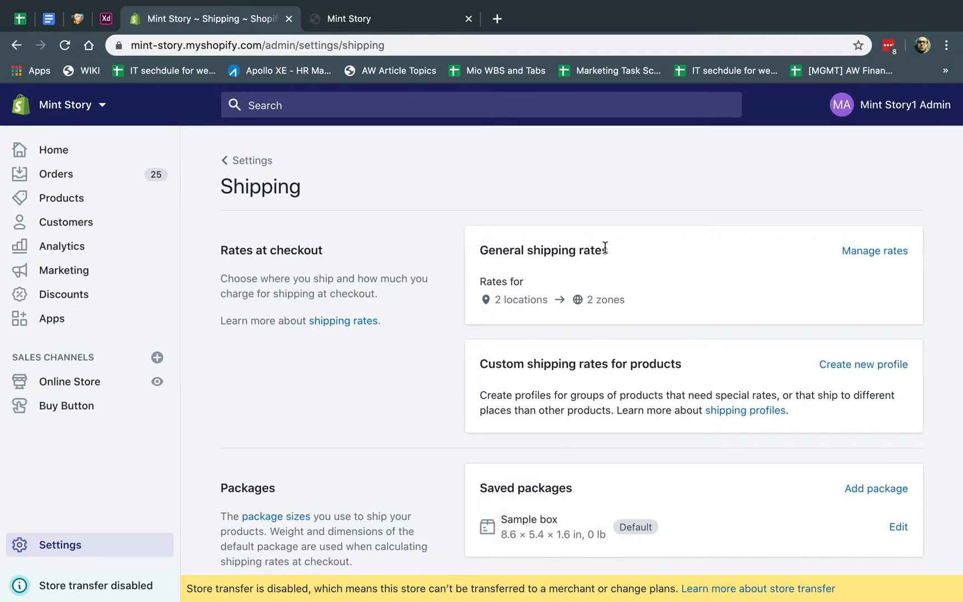
pyautogui.moveTo(535, 333)
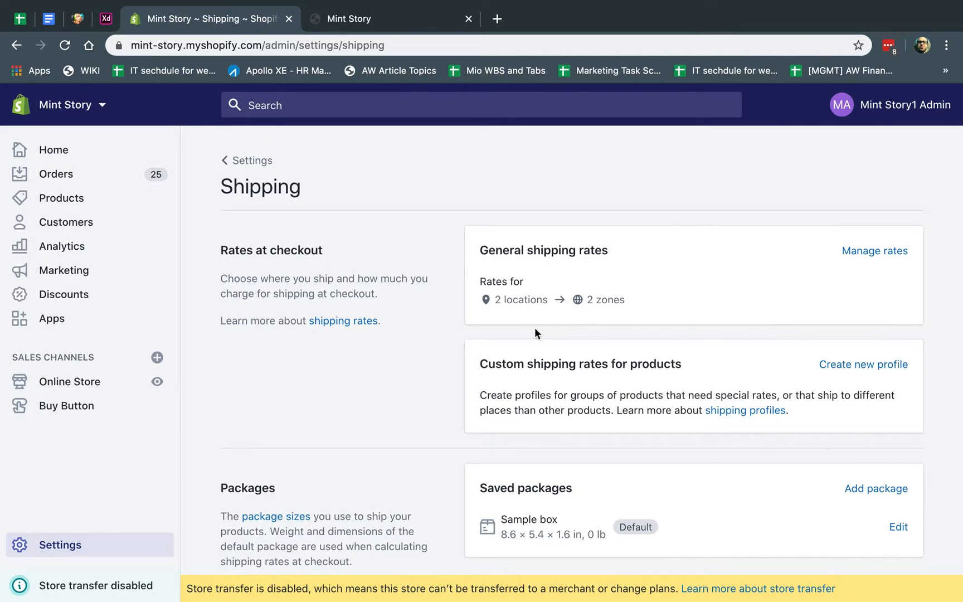
pyautogui.moveTo(798, 378)
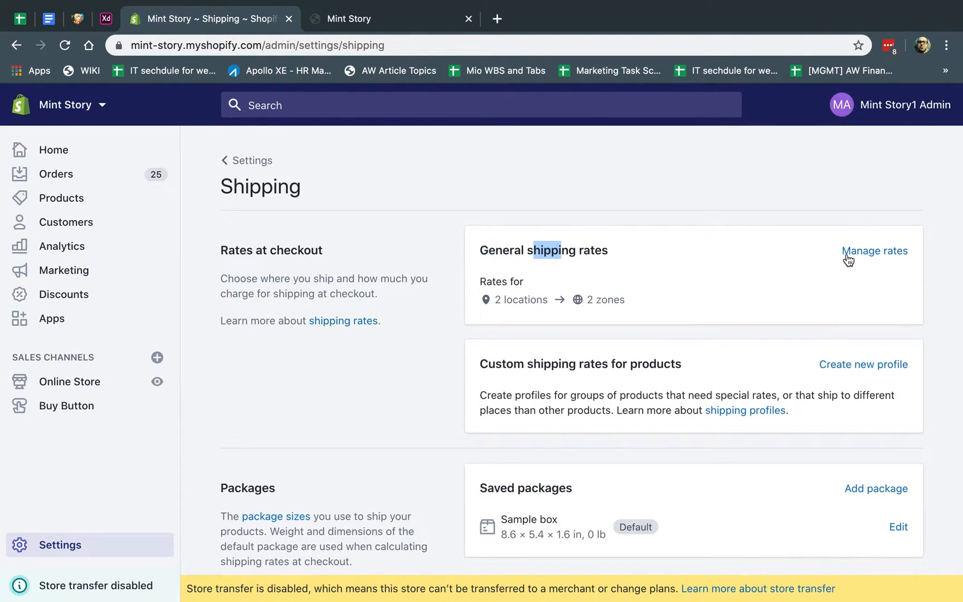
# Open Manage rates for the general profile and scroll to the Domestic zone's rates
pyautogui.click(875, 251)
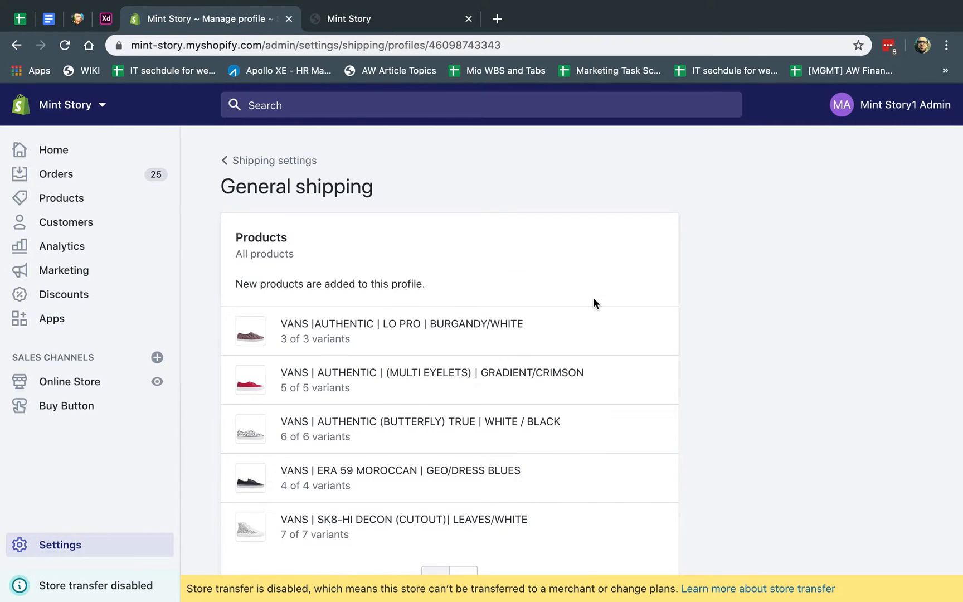
pyautogui.scroll(-3)
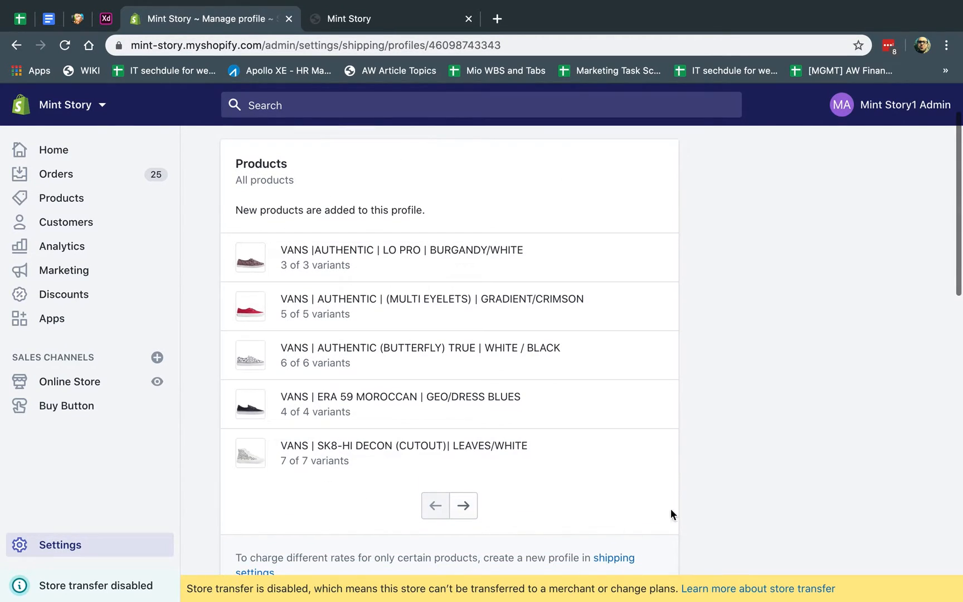
pyautogui.scroll(-3)
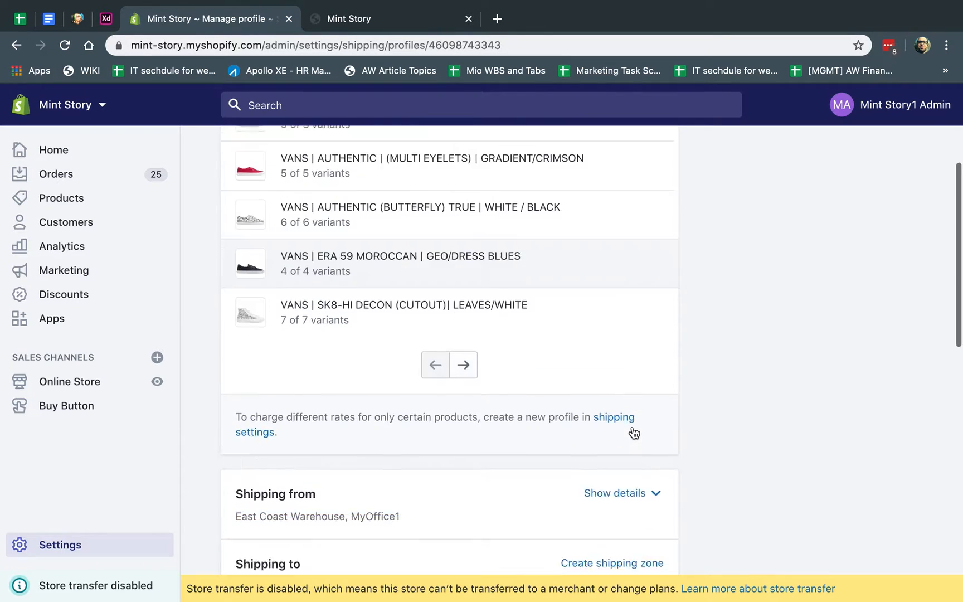
pyautogui.scroll(-3)
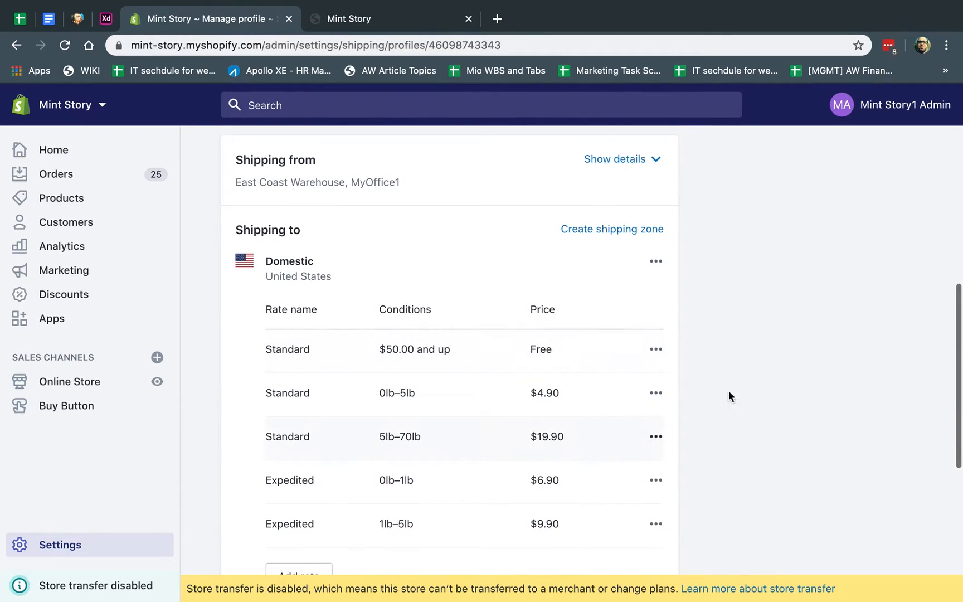
pyautogui.moveTo(430, 241)
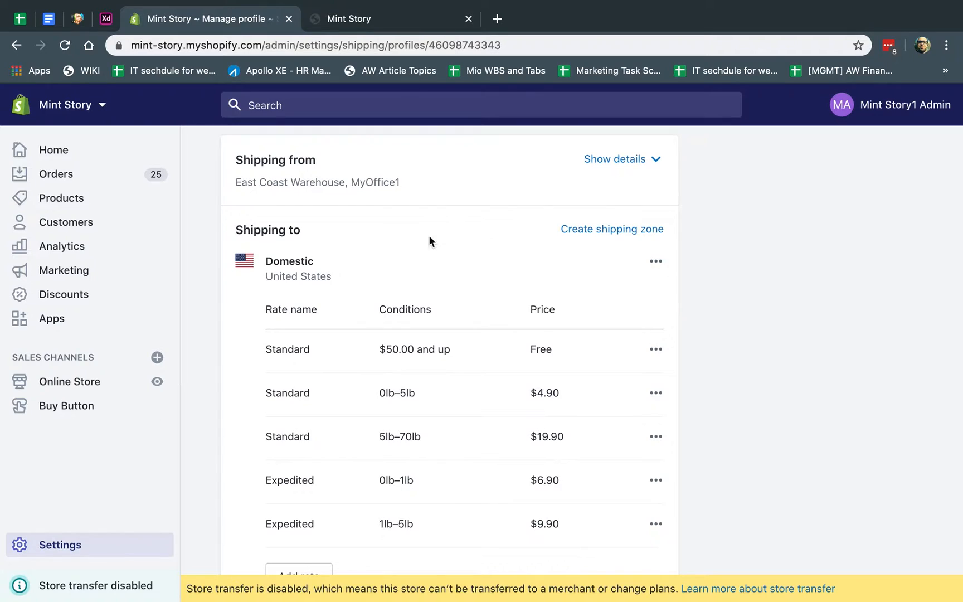
pyautogui.moveTo(240, 266)
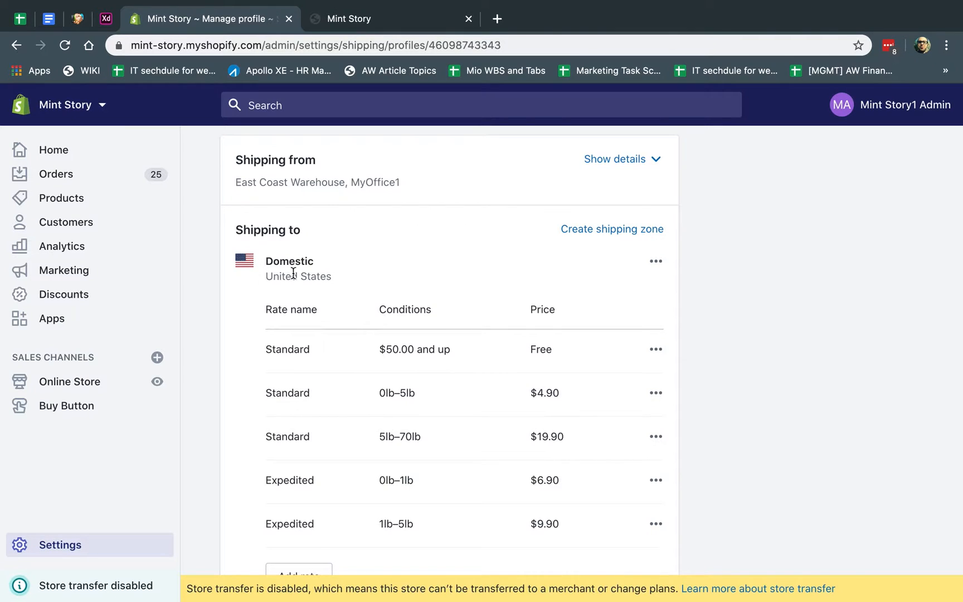
pyautogui.scroll(-3)
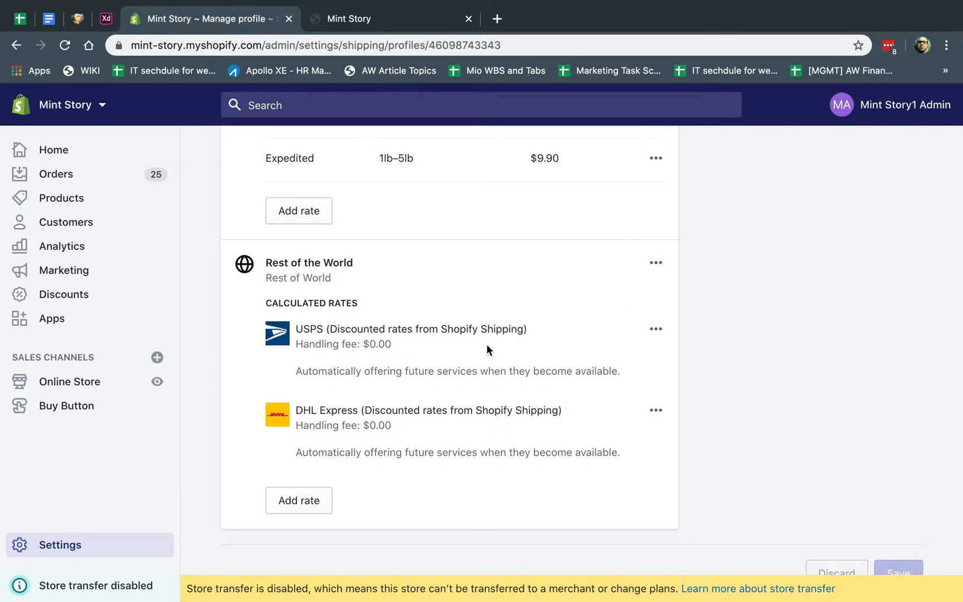
pyautogui.scroll(3)
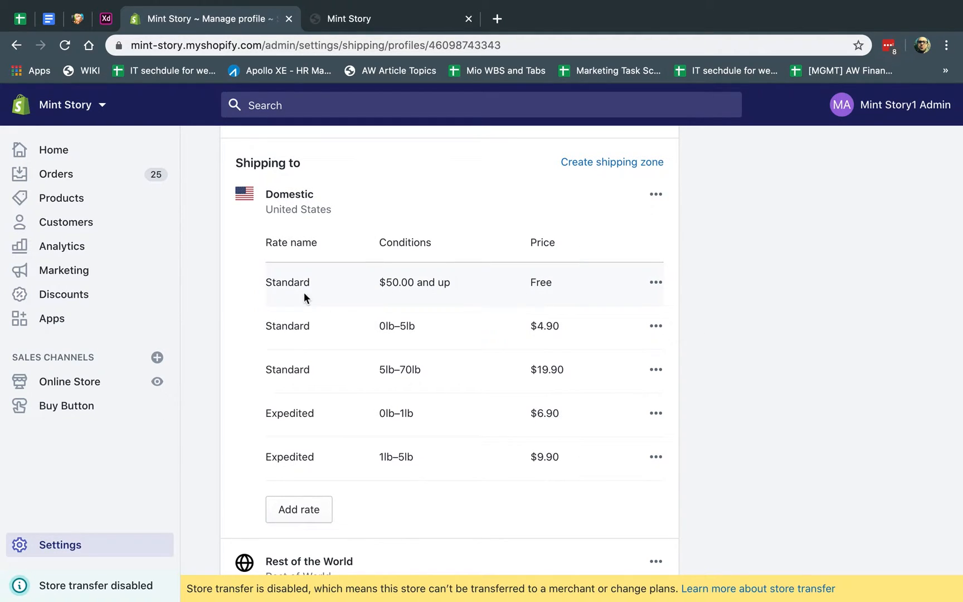
# Review the existing Standard $50.00-and-up Free rate and compare it with the storefront
pyautogui.doubleClick(287, 282)
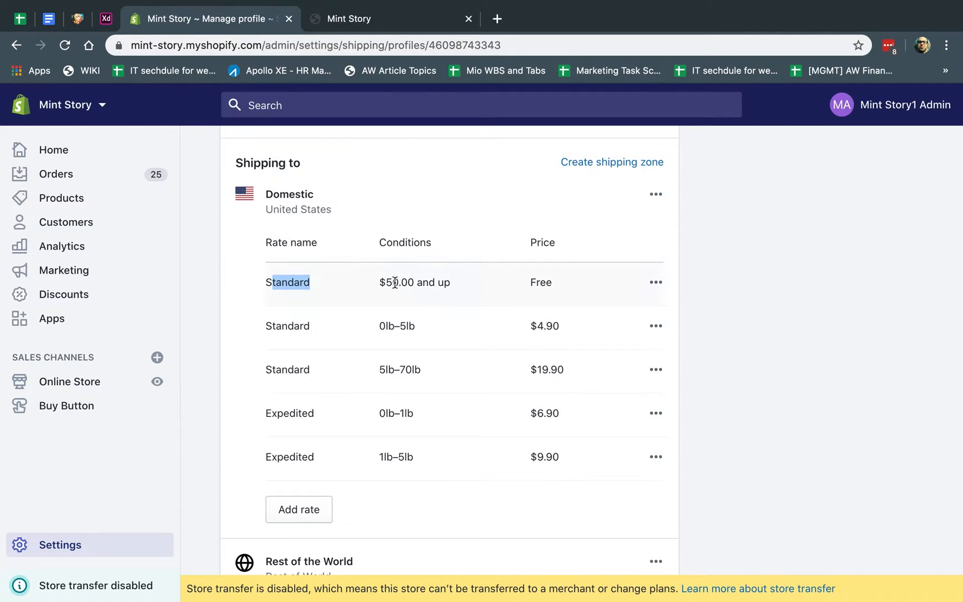
pyautogui.doubleClick(540, 282)
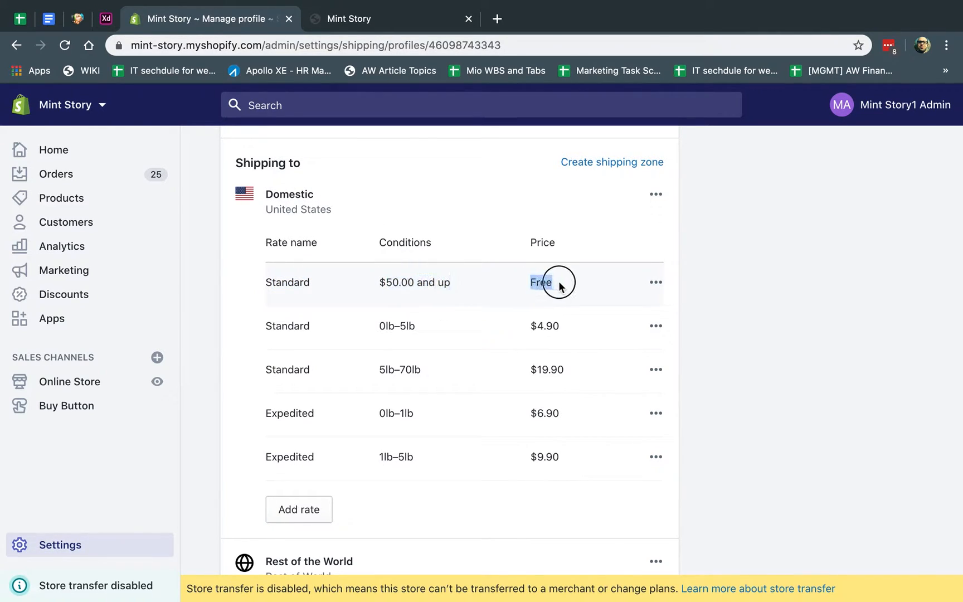
pyautogui.click(369, 19)
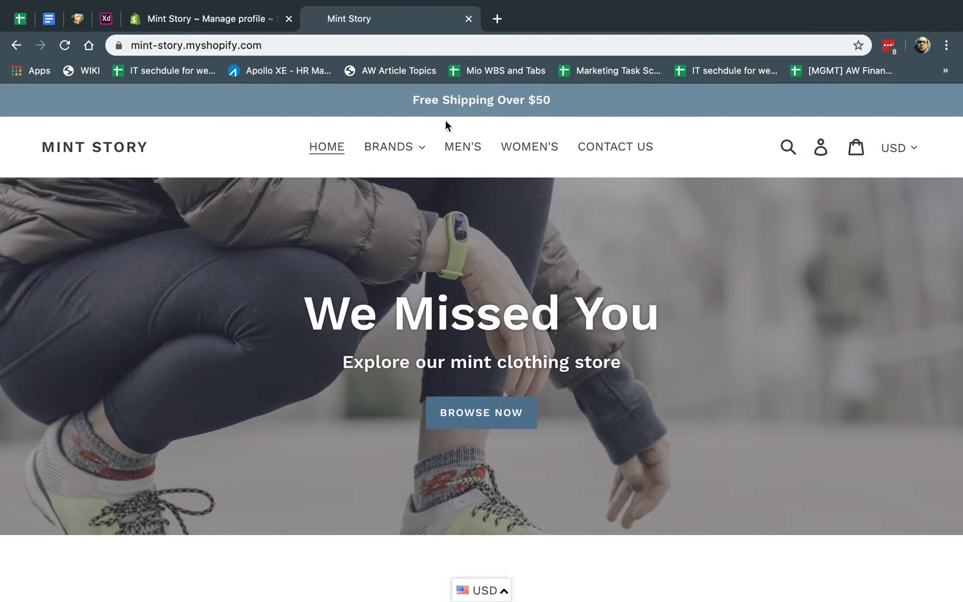
pyautogui.click(208, 19)
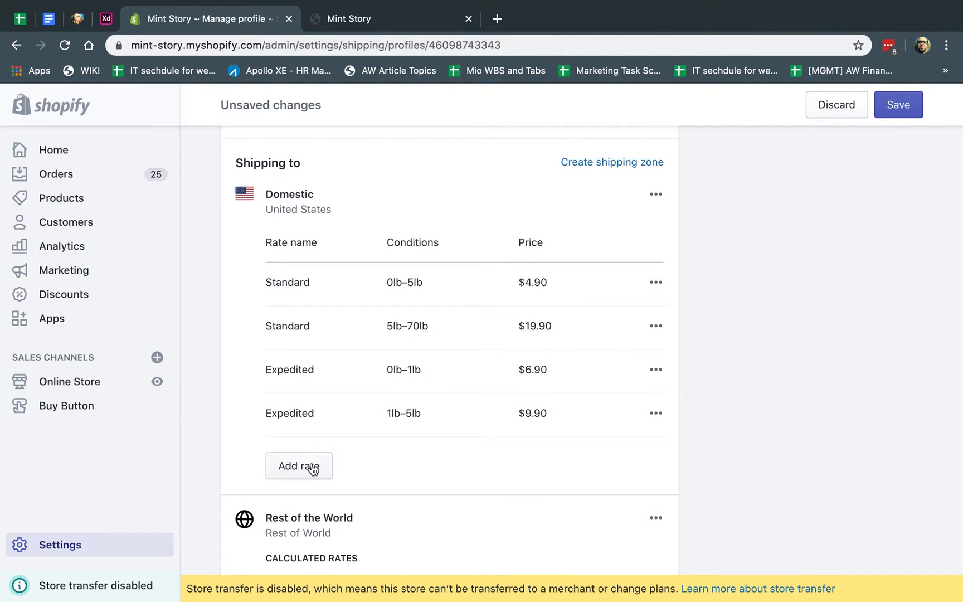
# Start a new Domestic rate, try carrier-calculated USPS, then return to setting up own rates
pyautogui.click(299, 466)
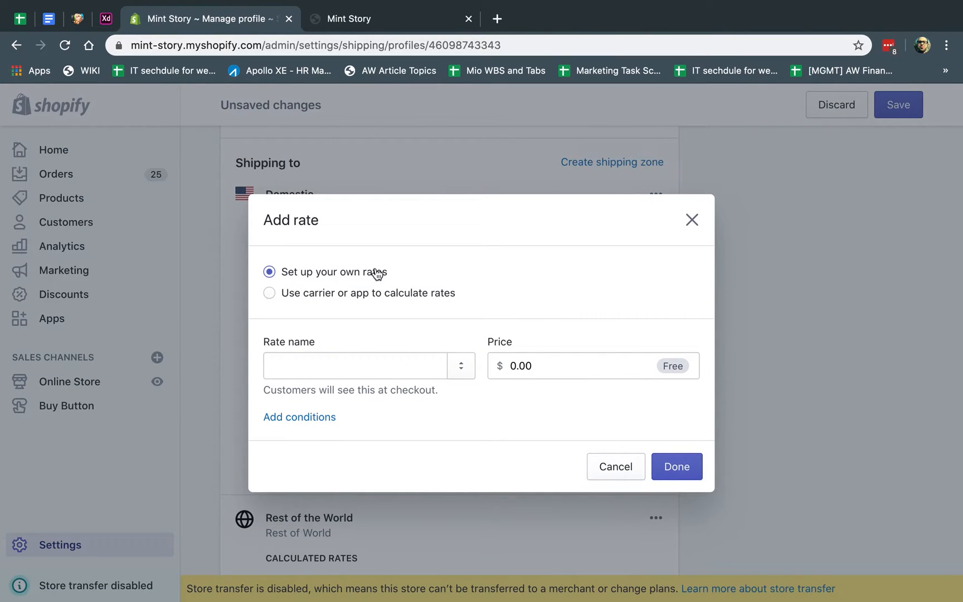
pyautogui.moveTo(394, 275)
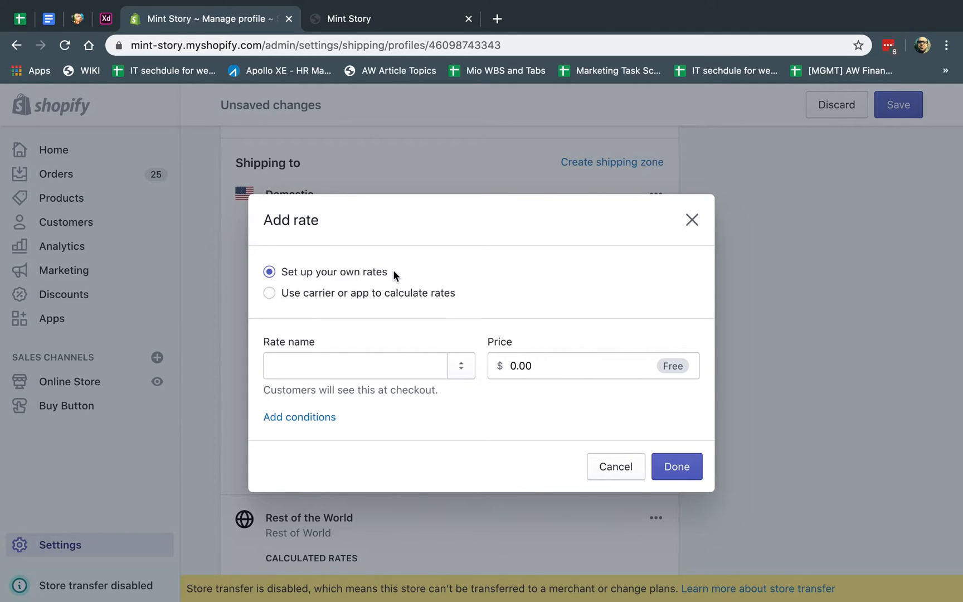
pyautogui.moveTo(383, 277)
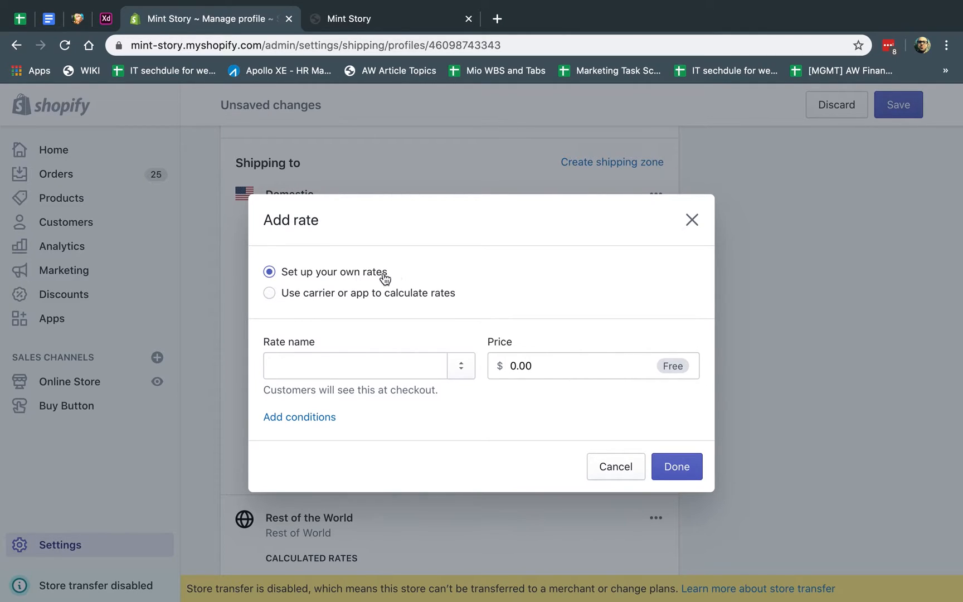
pyautogui.moveTo(376, 297)
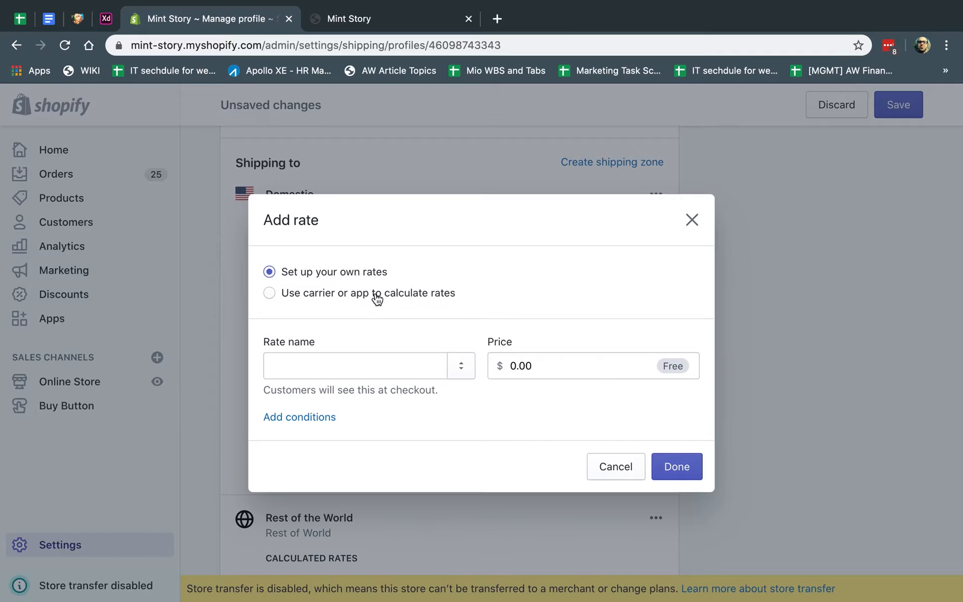
pyautogui.click(268, 293)
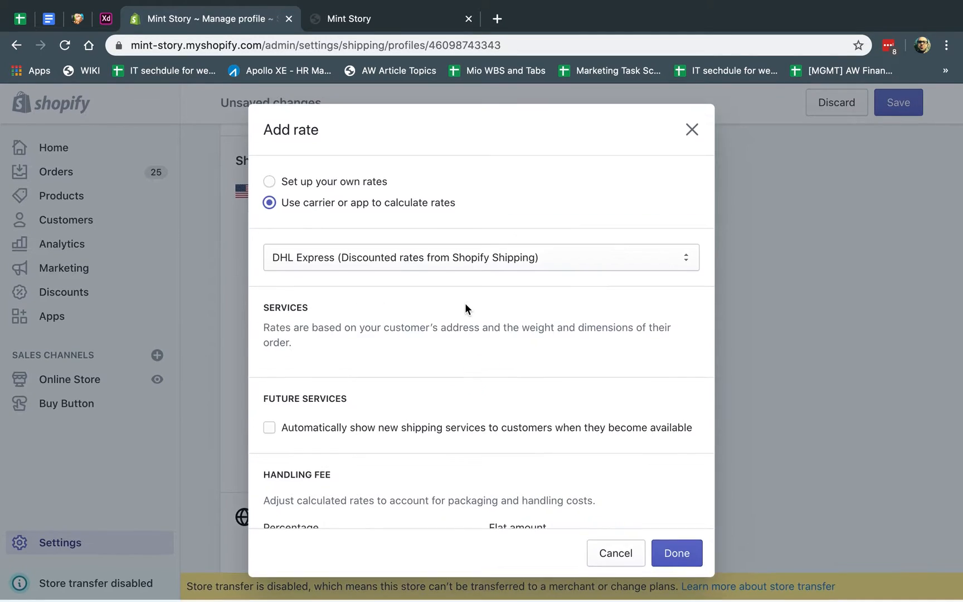
pyautogui.click(481, 257)
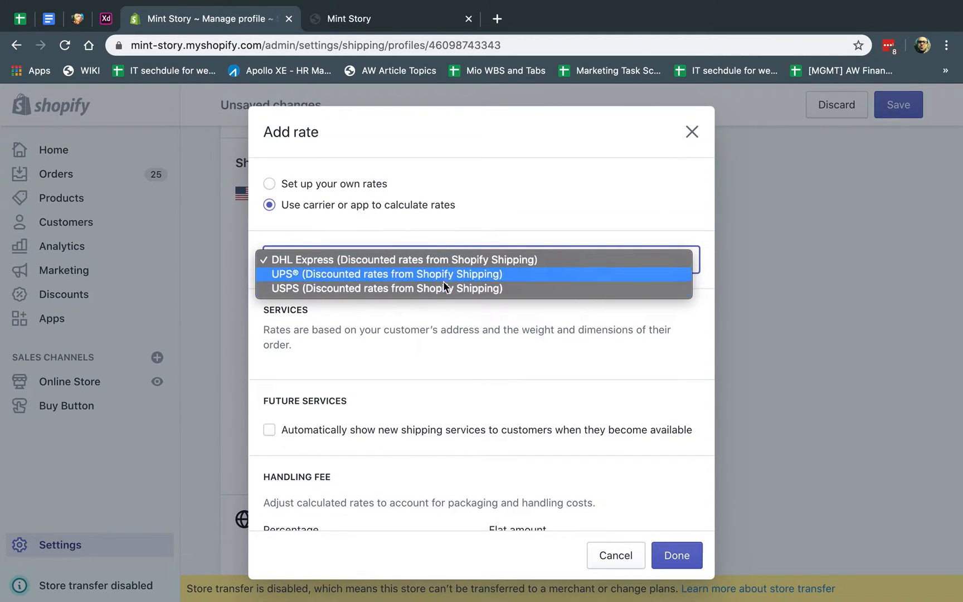
pyautogui.click(384, 287)
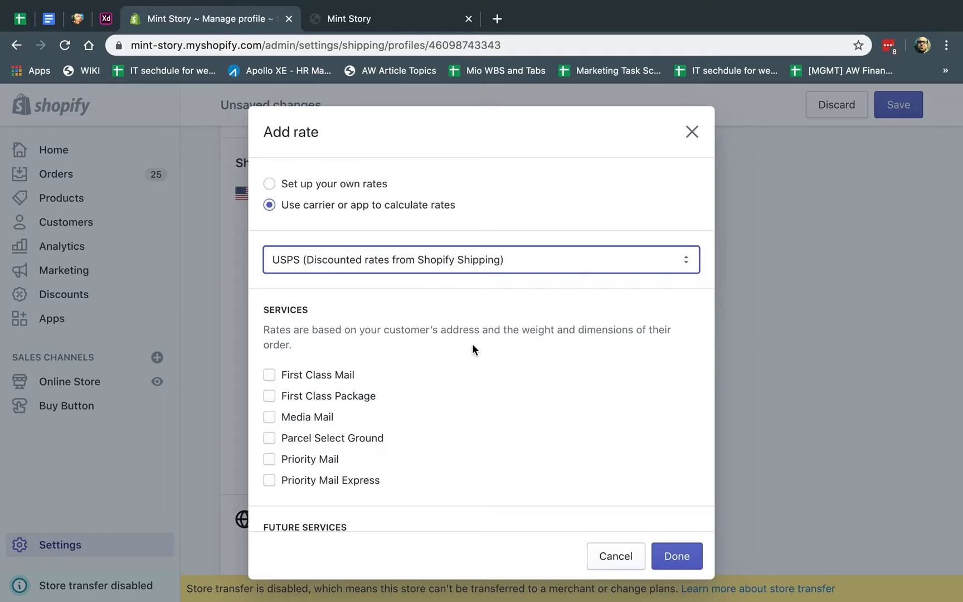
pyautogui.click(269, 272)
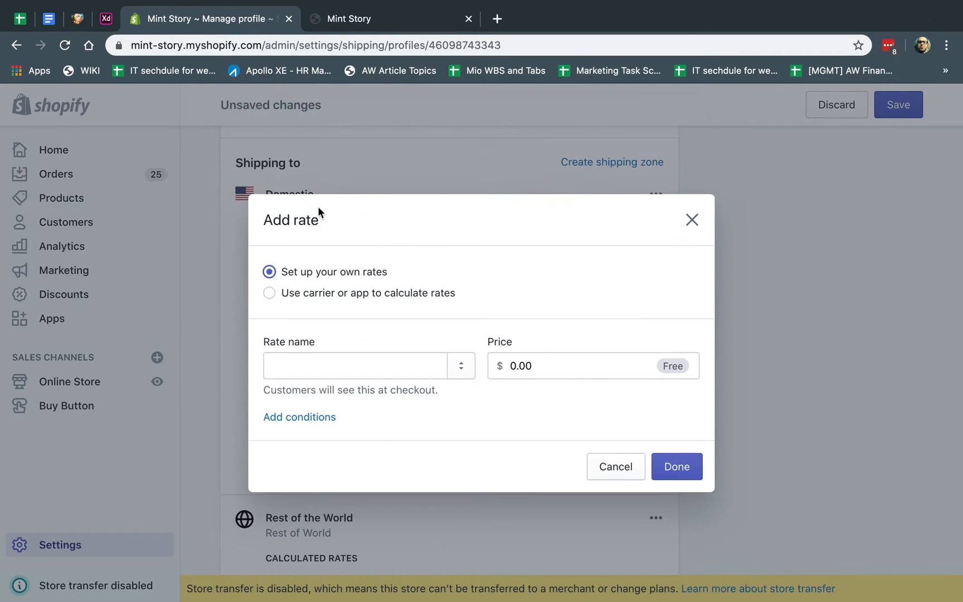
# Name the rate 'Free Shipping' and leave its price at 0.00 (Free)
pyautogui.click(355, 366)
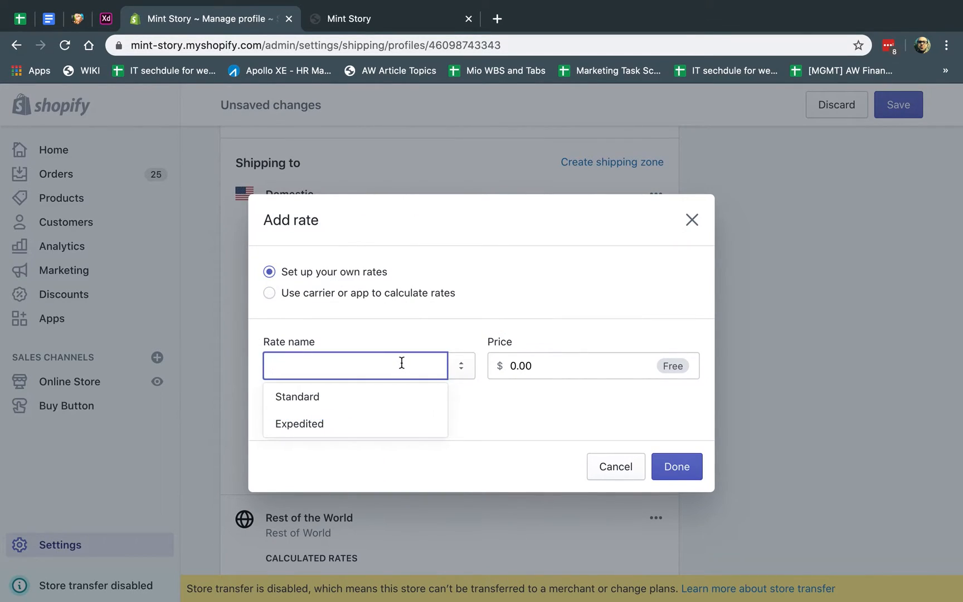
pyautogui.write('Free S')
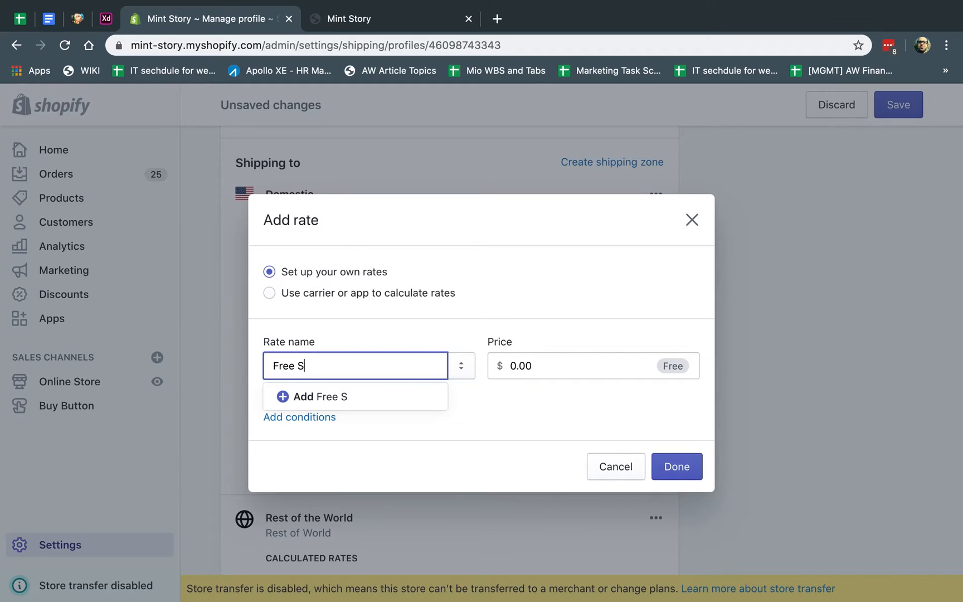
pyautogui.write('hippi')
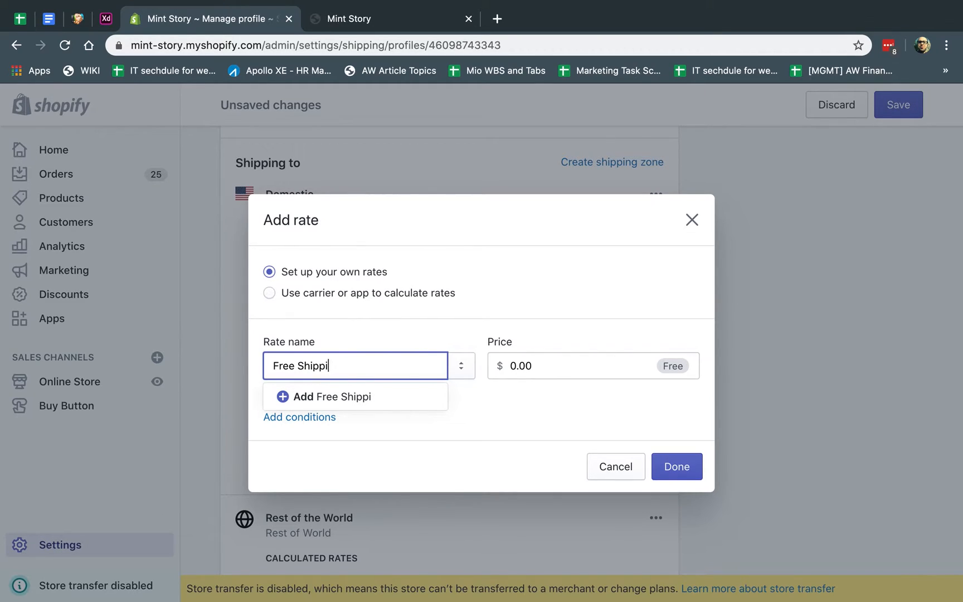
pyautogui.click(590, 365)
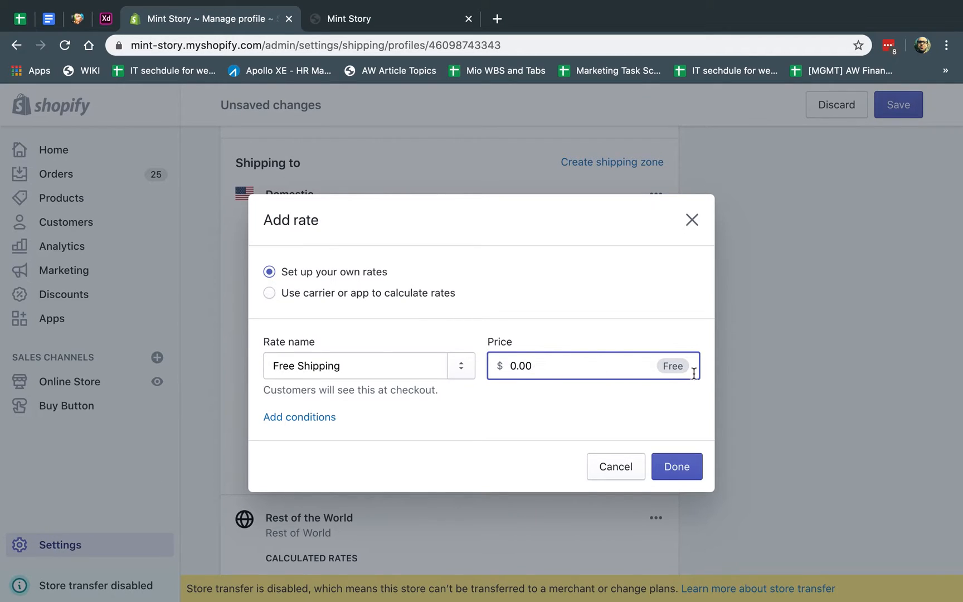
pyautogui.write('1')
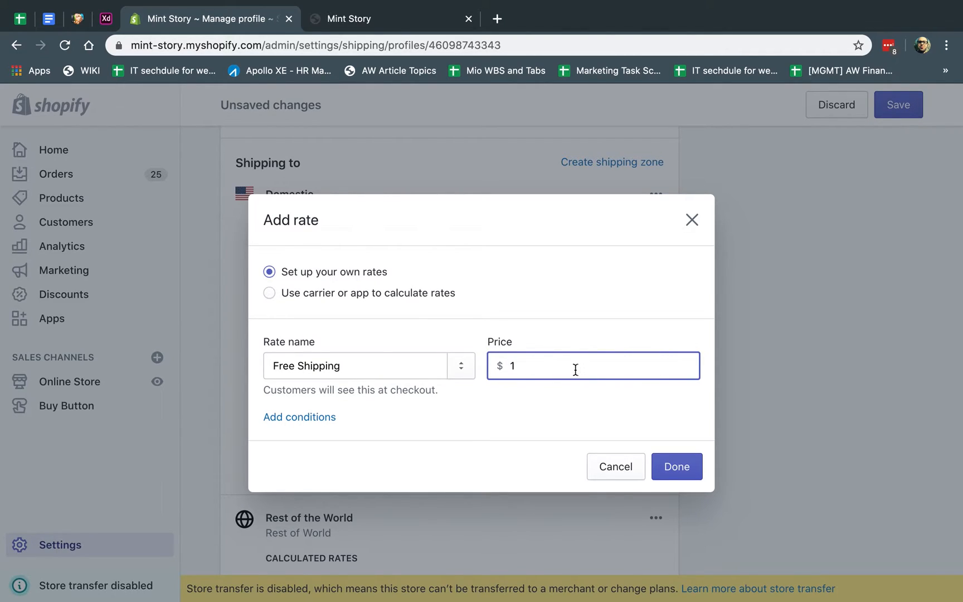
pyautogui.write('0.00')
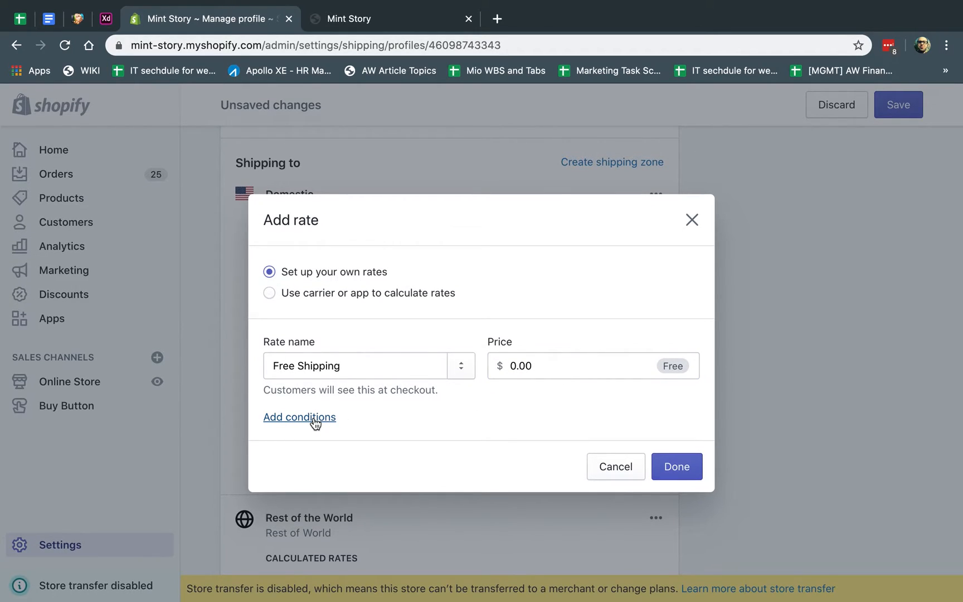
pyautogui.click(390, 19)
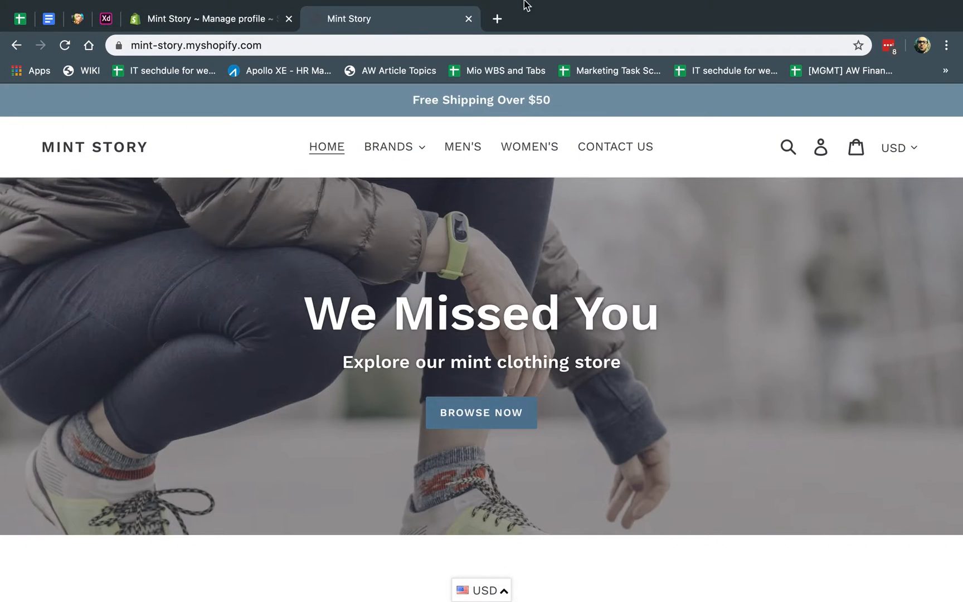
pyautogui.moveTo(557, 104)
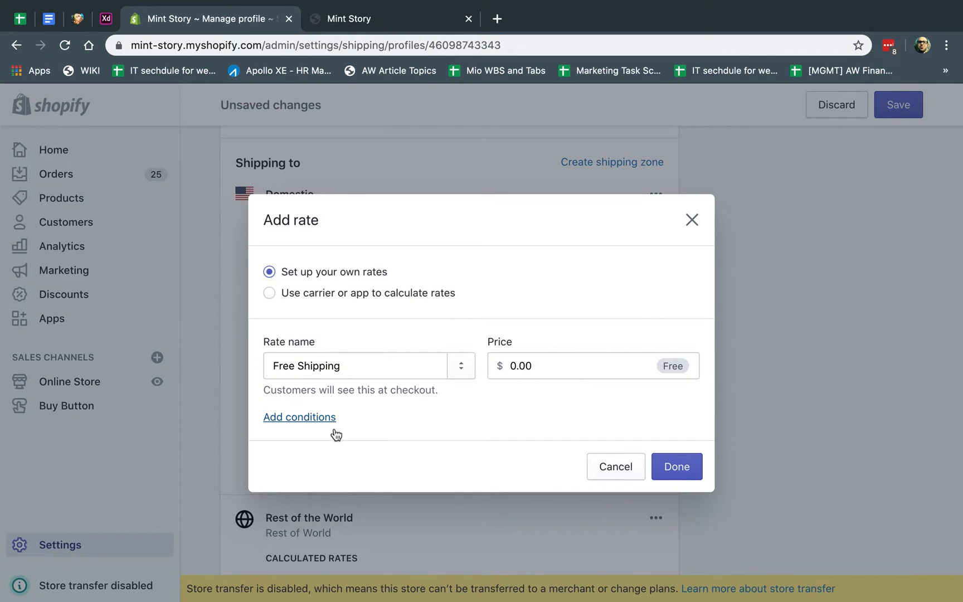
pyautogui.moveTo(351, 407)
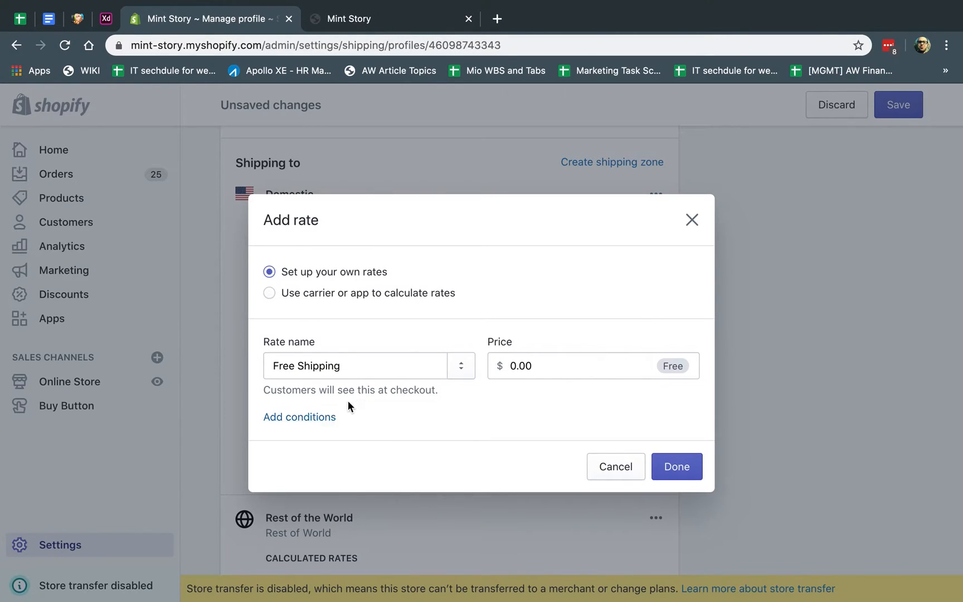
pyautogui.moveTo(299, 417)
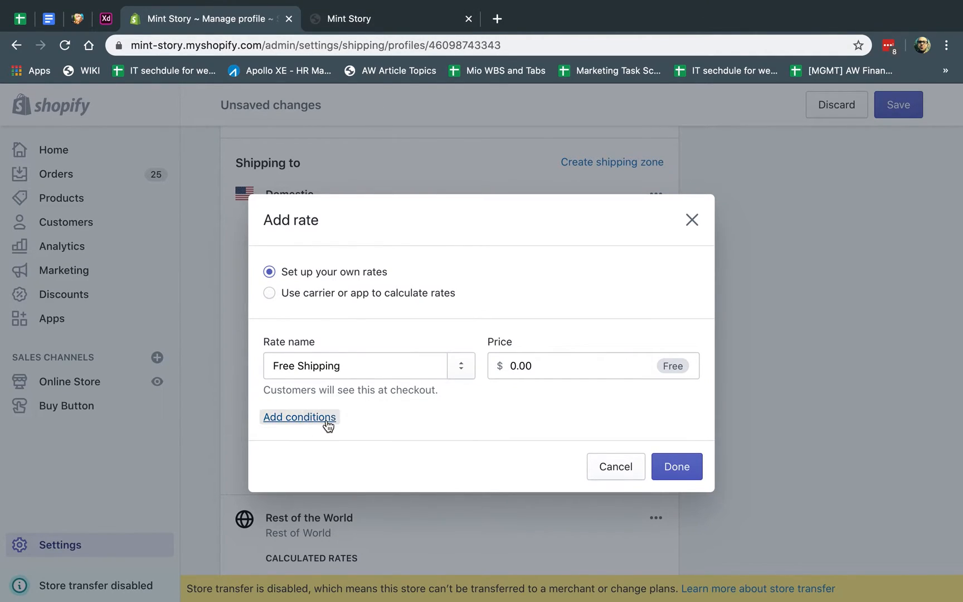
# Add a condition to the rate and try a minimum weight of 10
pyautogui.click(299, 417)
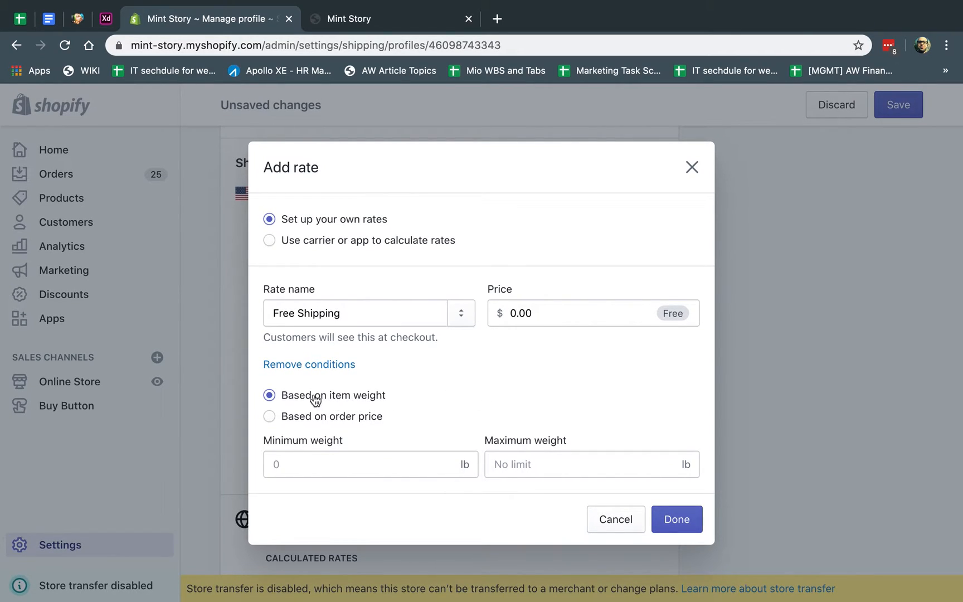
pyautogui.click(371, 465)
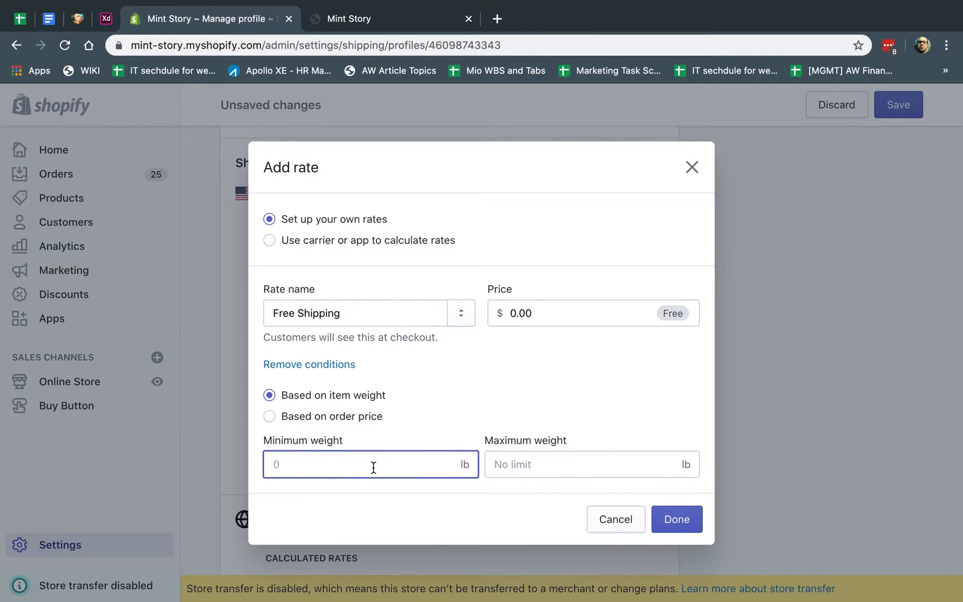
pyautogui.write('100')
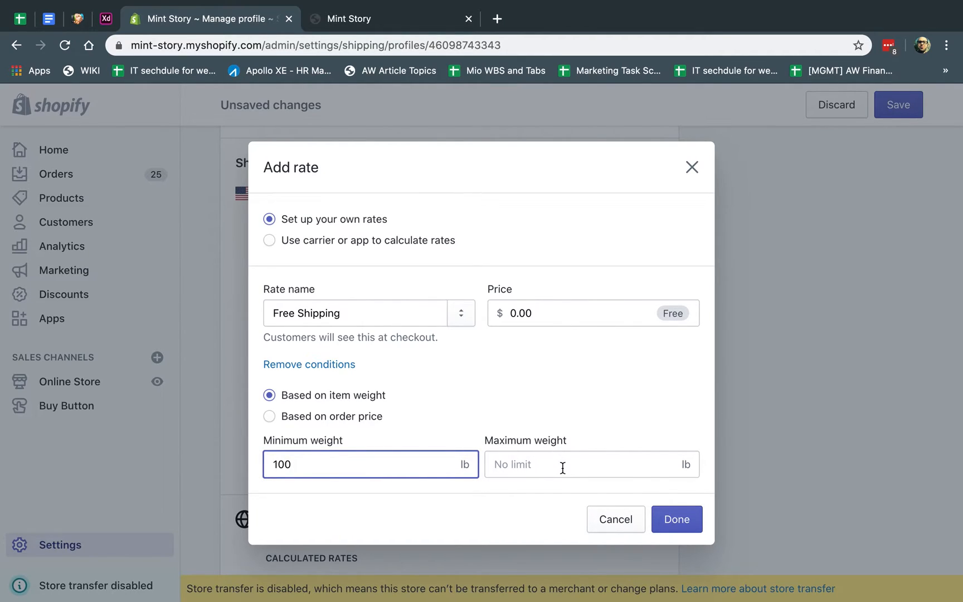
pyautogui.click(590, 465)
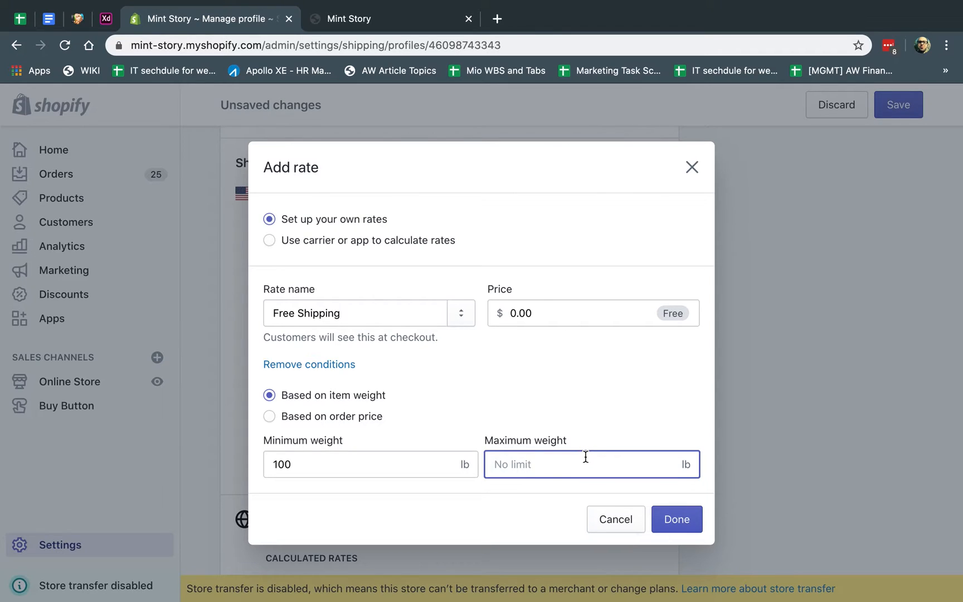
pyautogui.moveTo(311, 465)
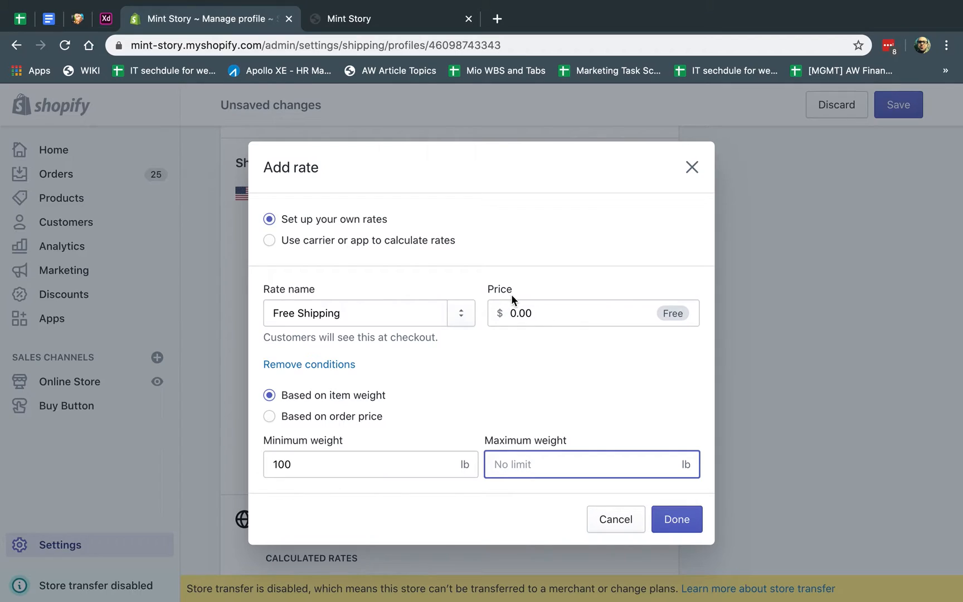
# Base the condition on order price with a $50 minimum, confirm the rate and save the profile
pyautogui.click(268, 416)
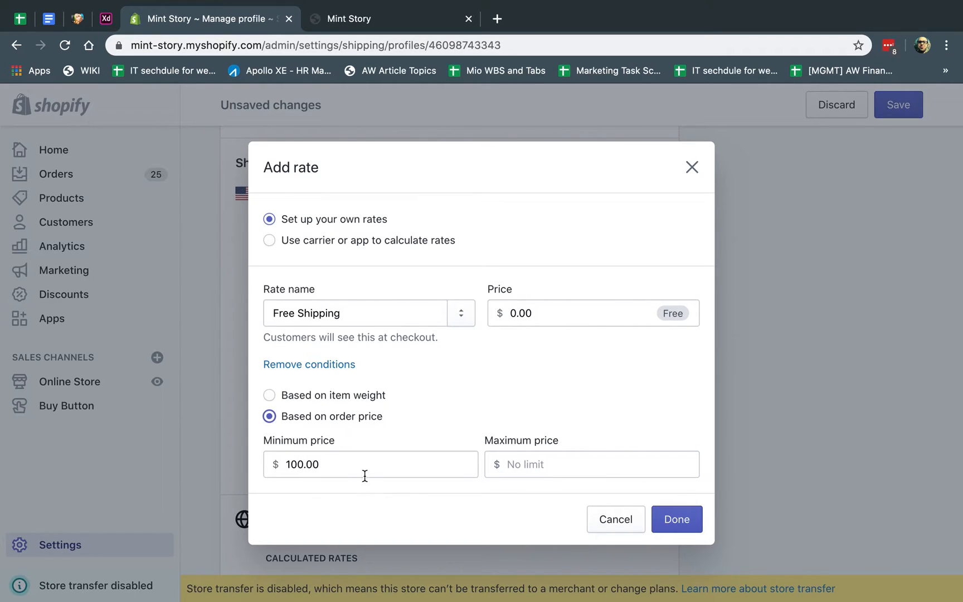
pyautogui.write('50')
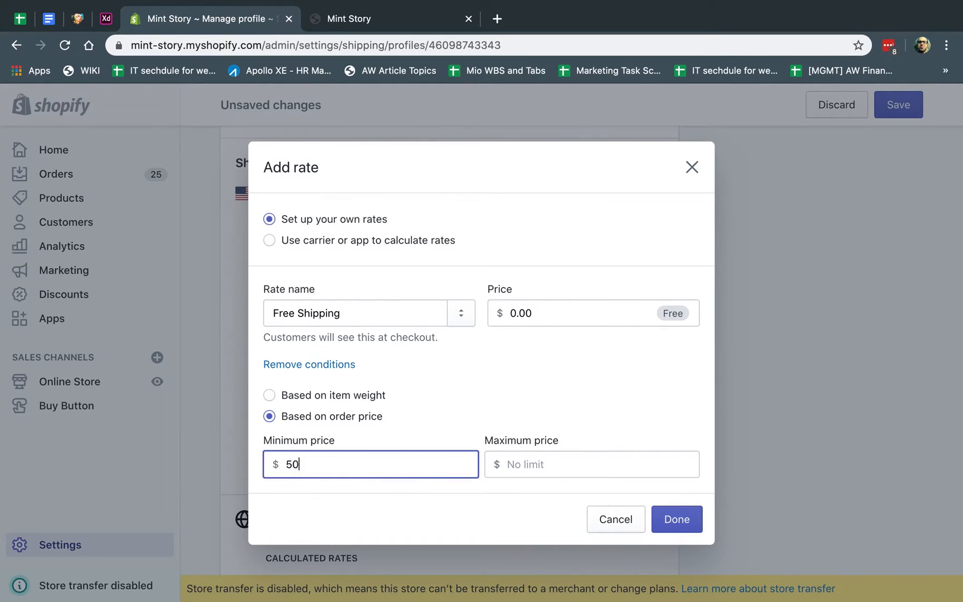
pyautogui.moveTo(588, 454)
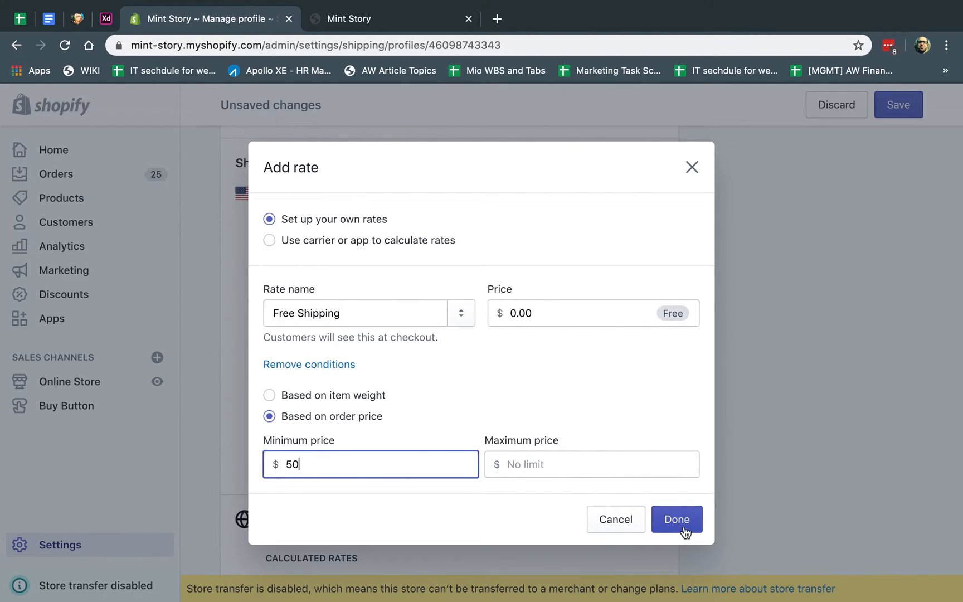
pyautogui.click(677, 520)
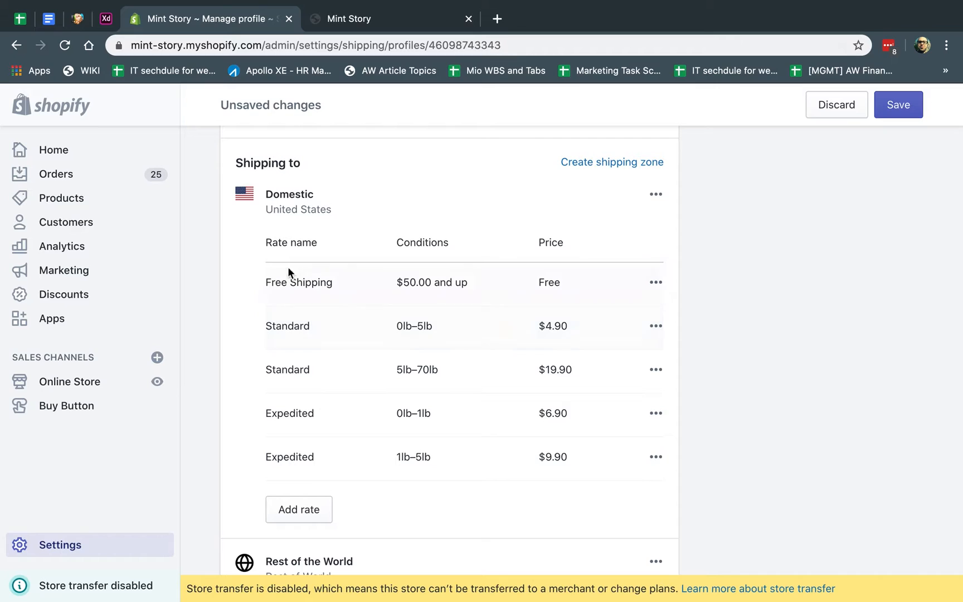
pyautogui.click(897, 105)
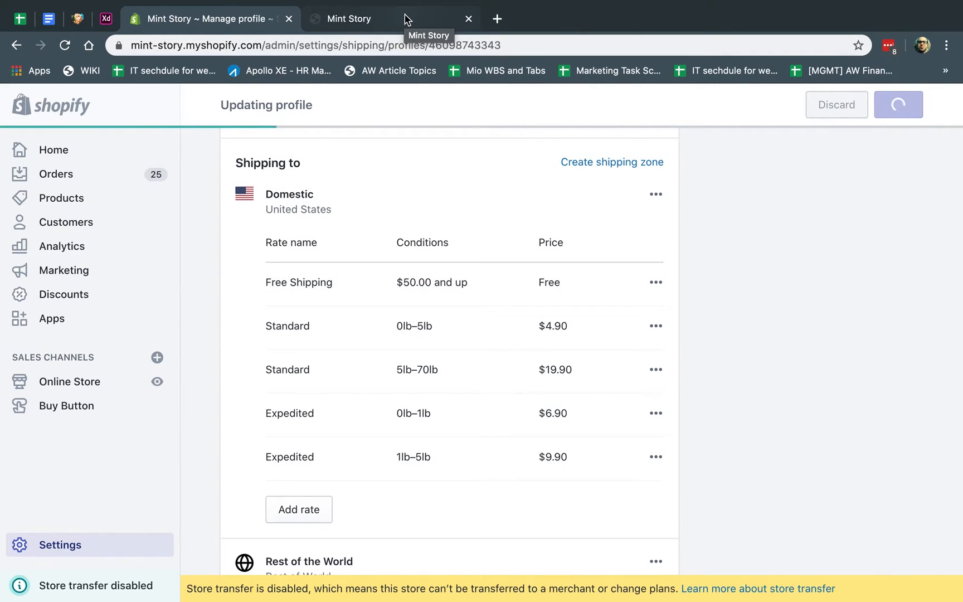
# Add the Fake Adidas Sticker from the ADIDAS collection to the cart and proceed to checkout
pyautogui.click(350, 19)
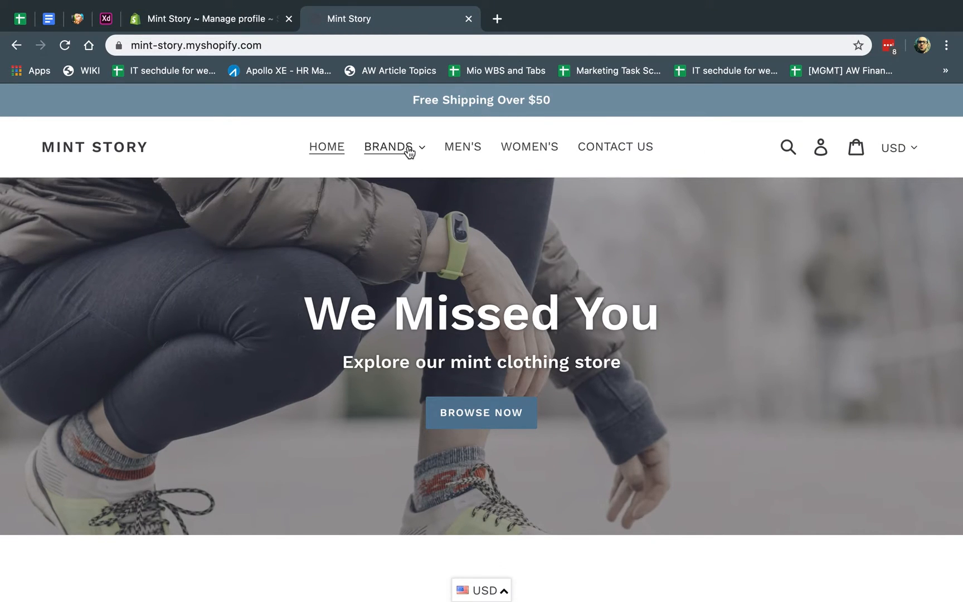
pyautogui.click(390, 148)
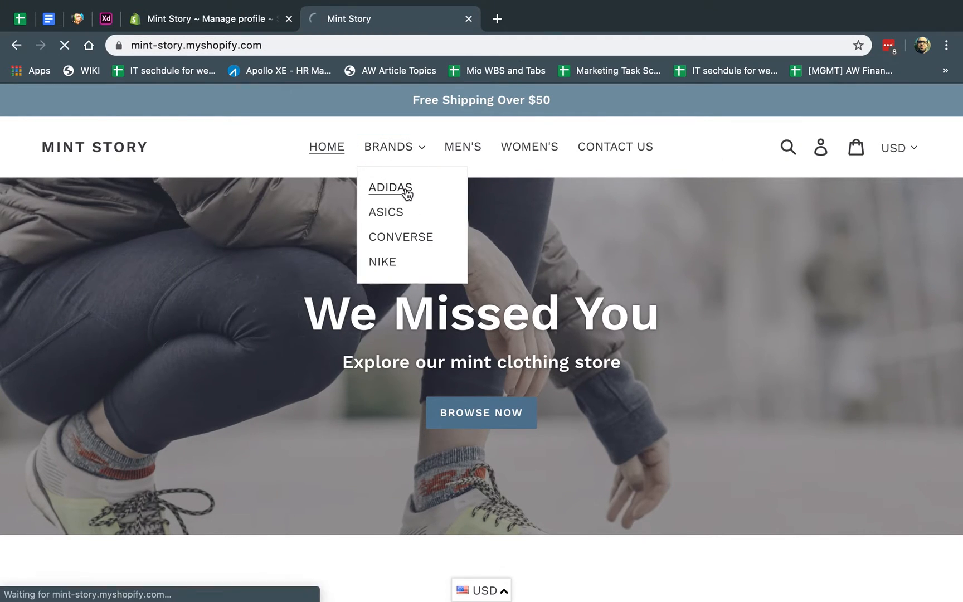
pyautogui.click(389, 187)
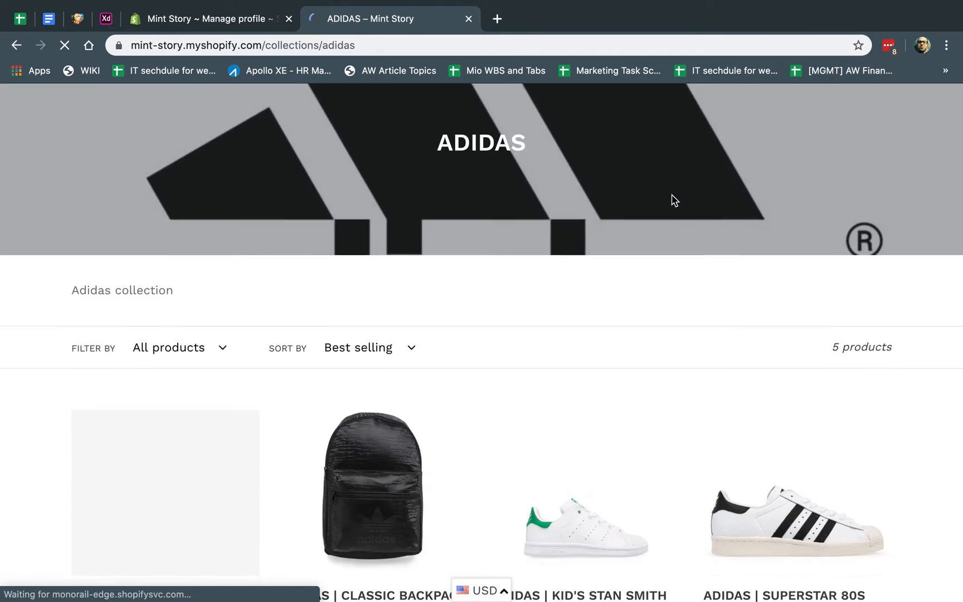
pyautogui.scroll(-3)
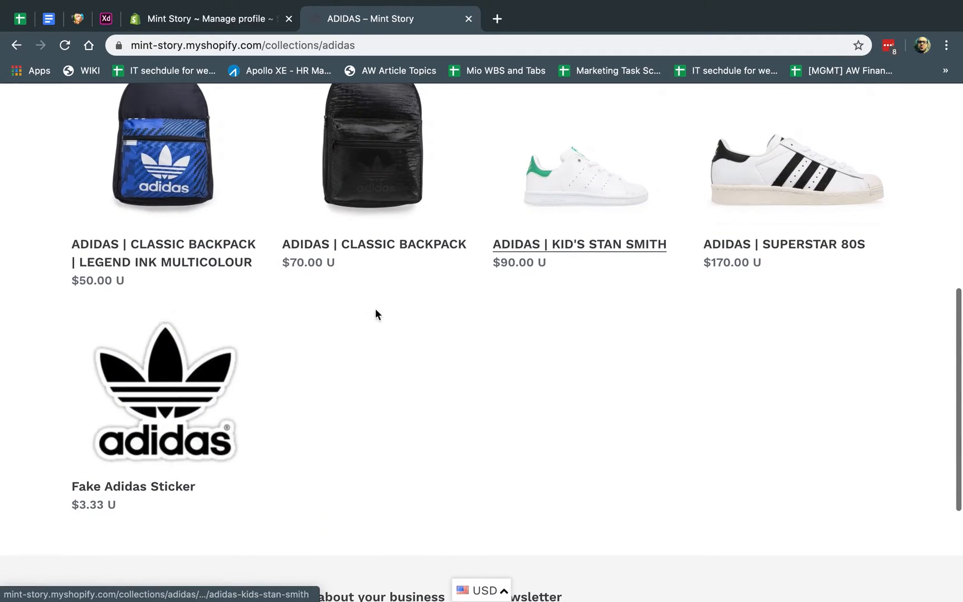
pyautogui.click(165, 392)
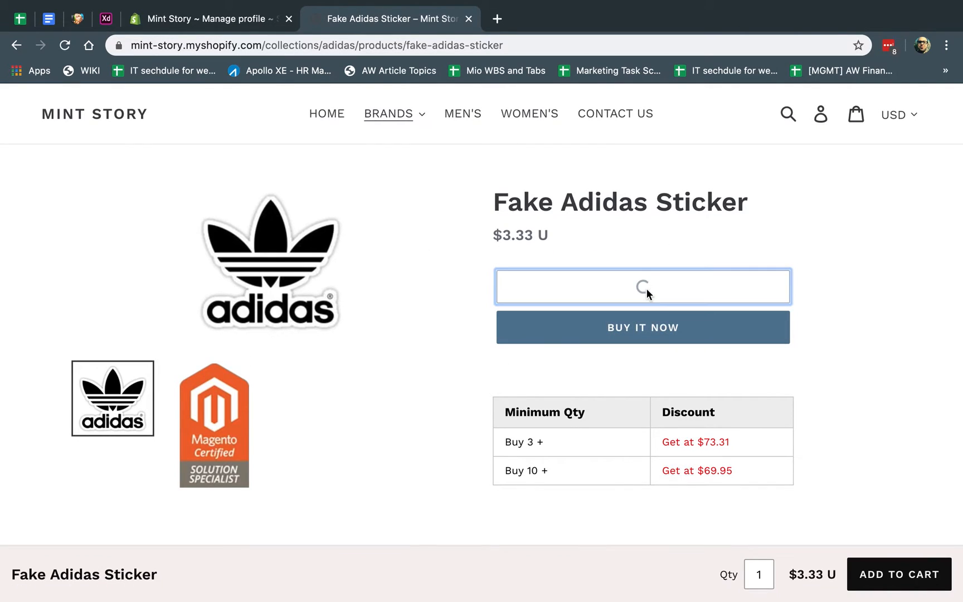
pyautogui.click(642, 286)
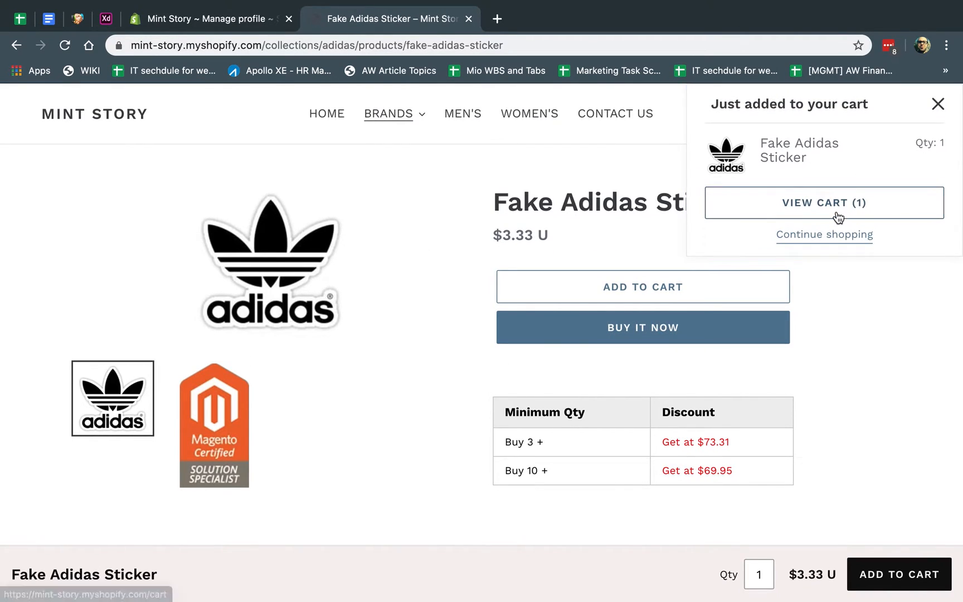
pyautogui.click(824, 203)
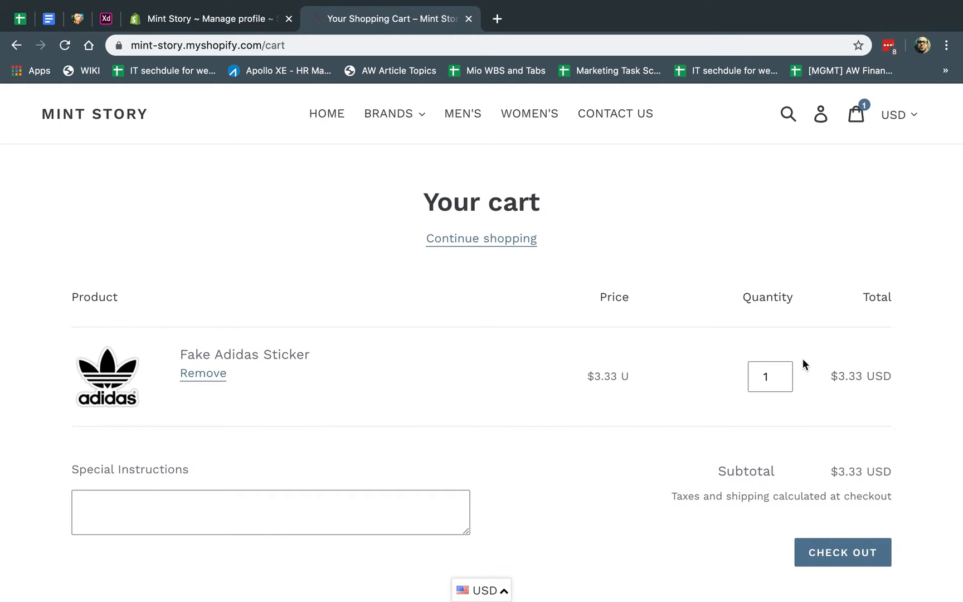
pyautogui.click(842, 552)
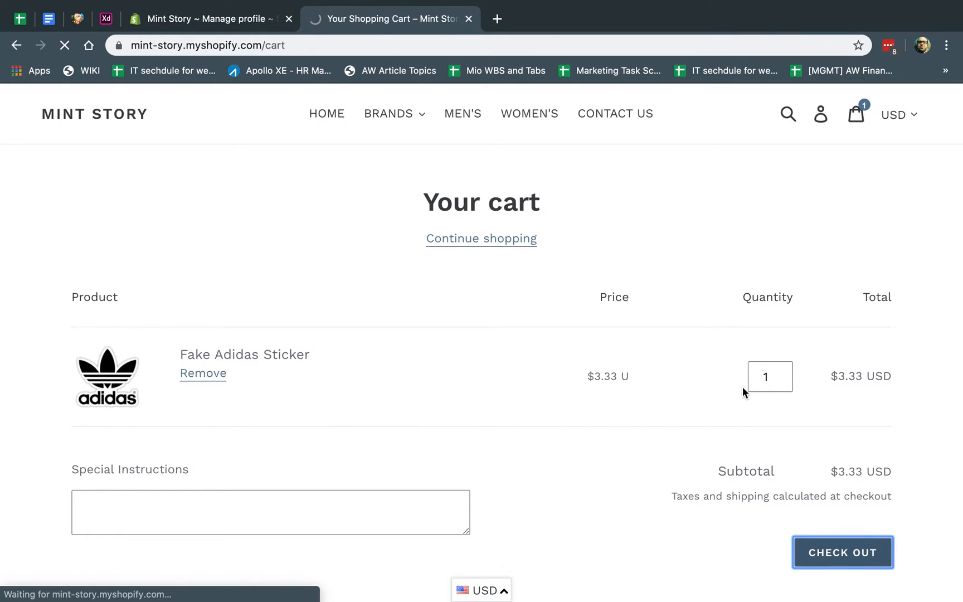
# Fill the contact details and continue to shipping, where only Standard $4.90 and Expedited $6.90 appear
pyautogui.click(843, 552)
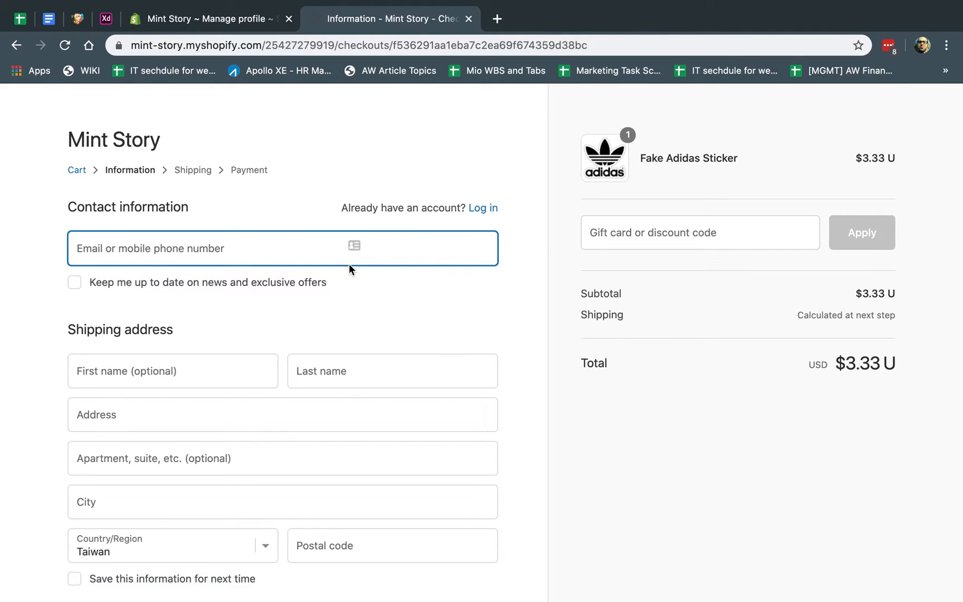
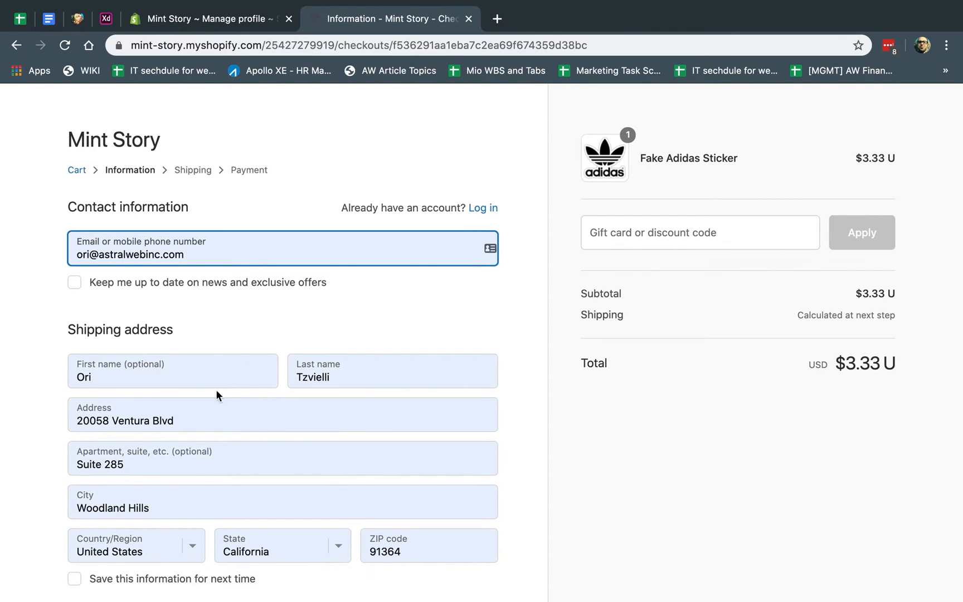
pyautogui.scroll(-3)
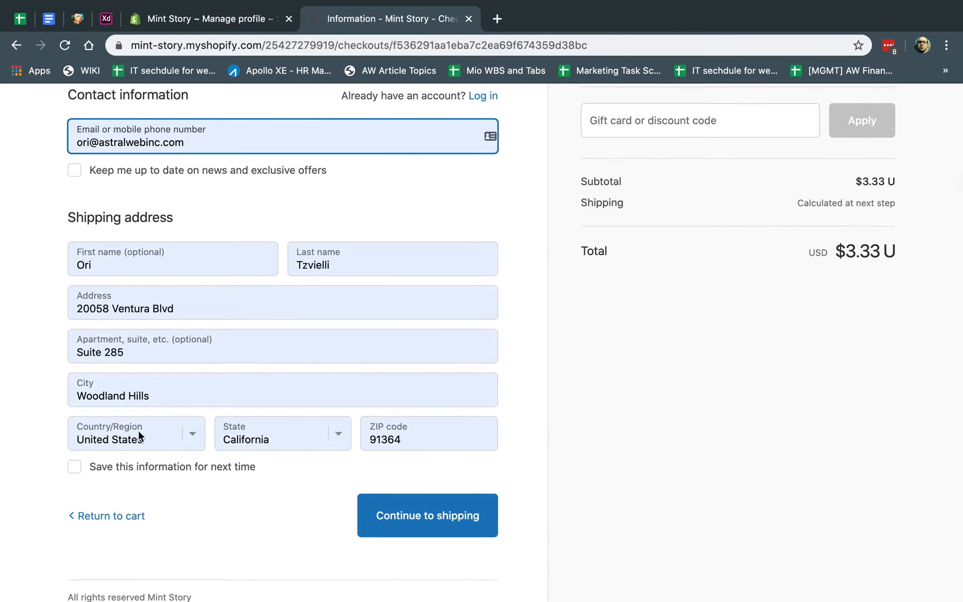
pyautogui.click(427, 515)
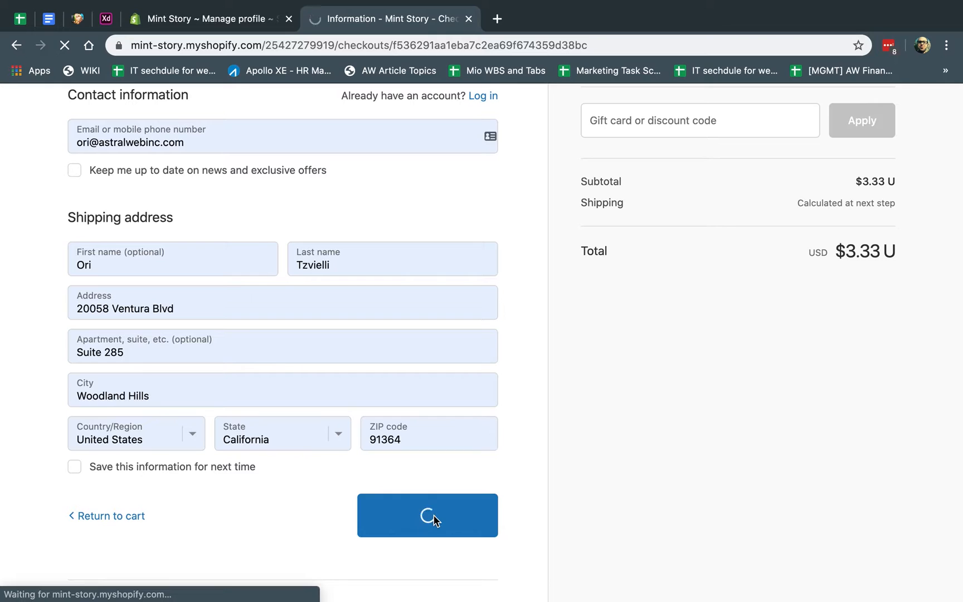
pyautogui.click(427, 515)
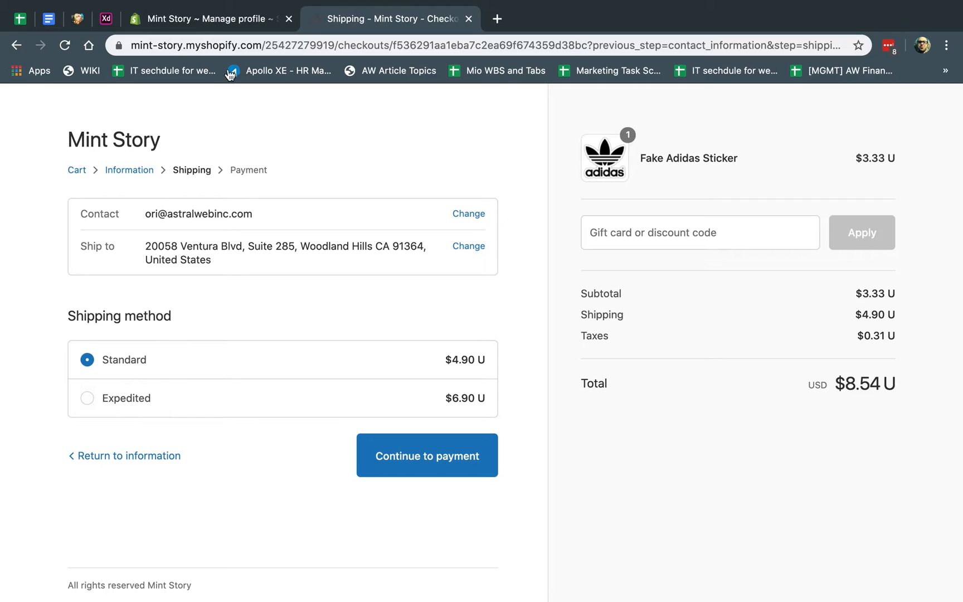
# Compare the admin Domestic rate list with the checkout options, ending back on the storefront cart
pyautogui.click(209, 19)
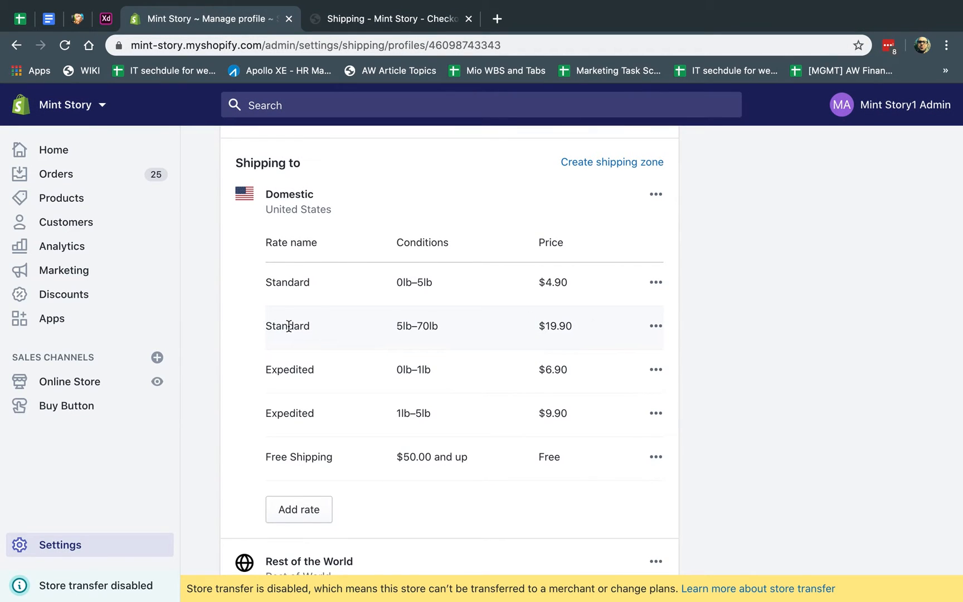
pyautogui.doubleClick(286, 326)
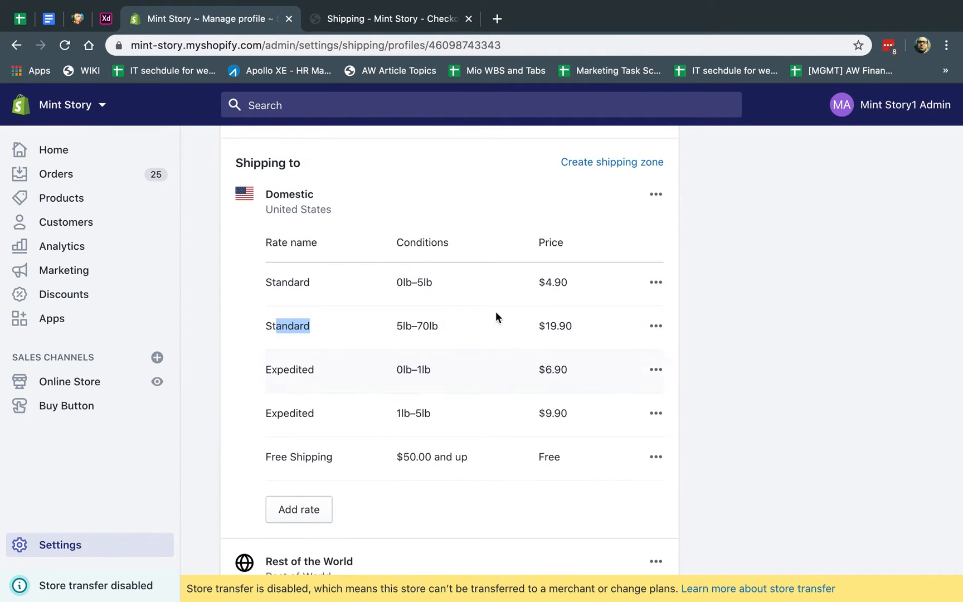
pyautogui.click(390, 19)
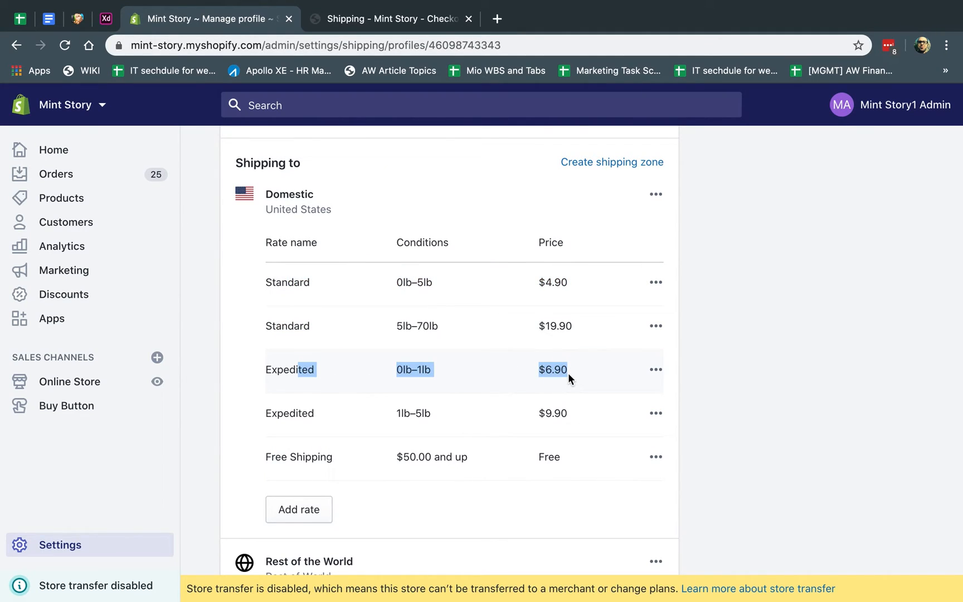
pyautogui.click(391, 19)
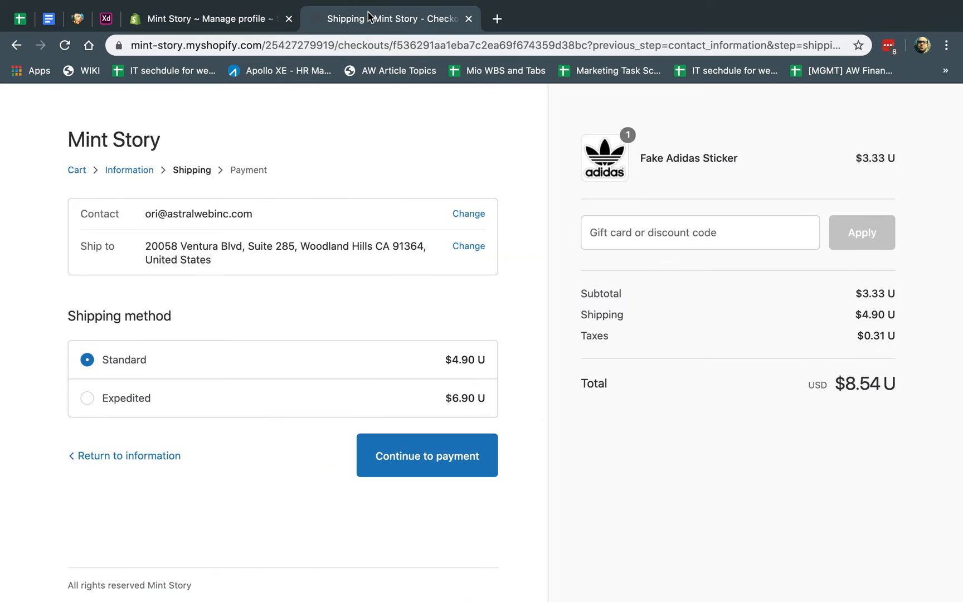
pyautogui.click(208, 18)
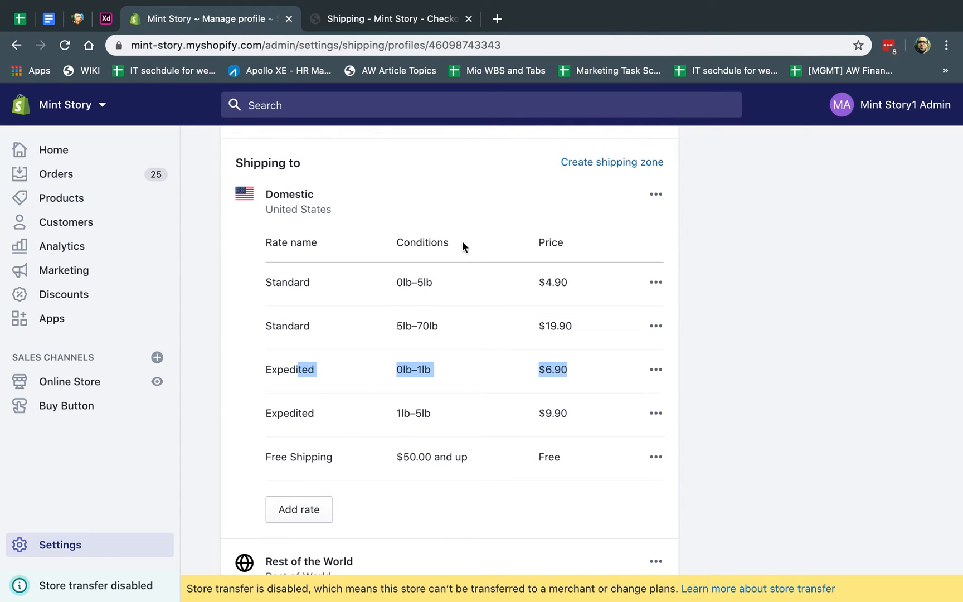
pyautogui.moveTo(406, 457)
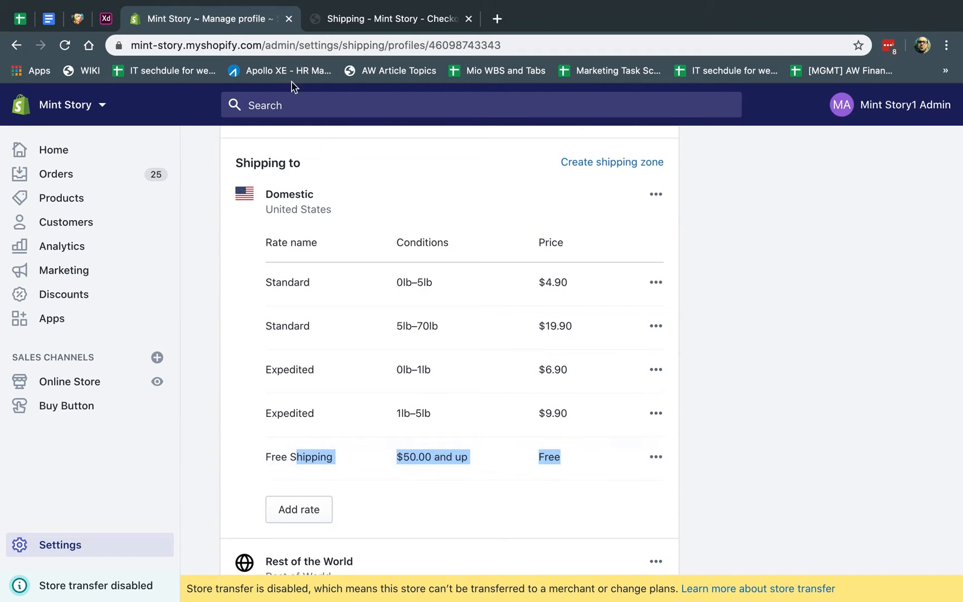
pyautogui.click(391, 19)
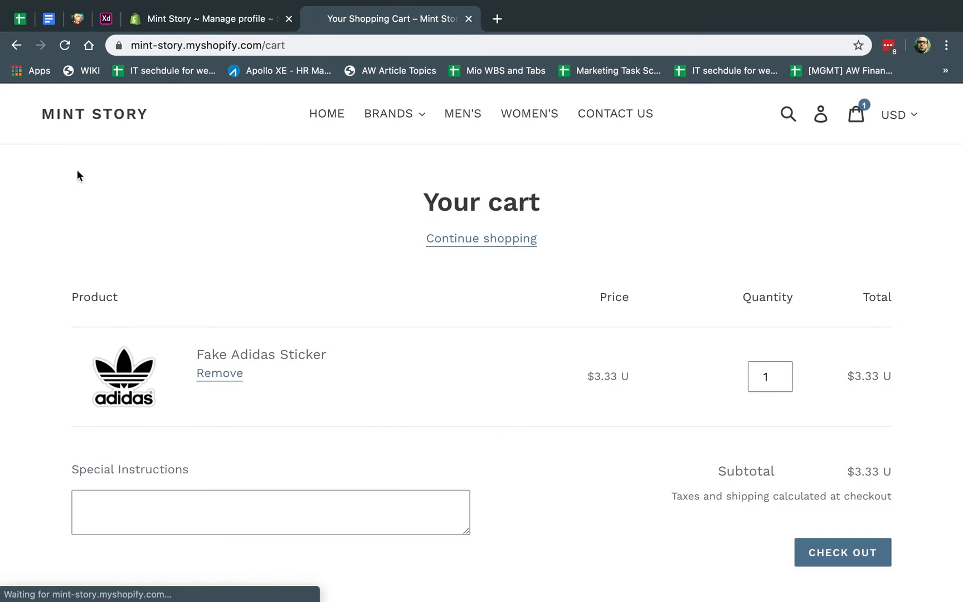
# Set the sticker quantity to 20 for a $66.60 cart
pyautogui.click(769, 377)
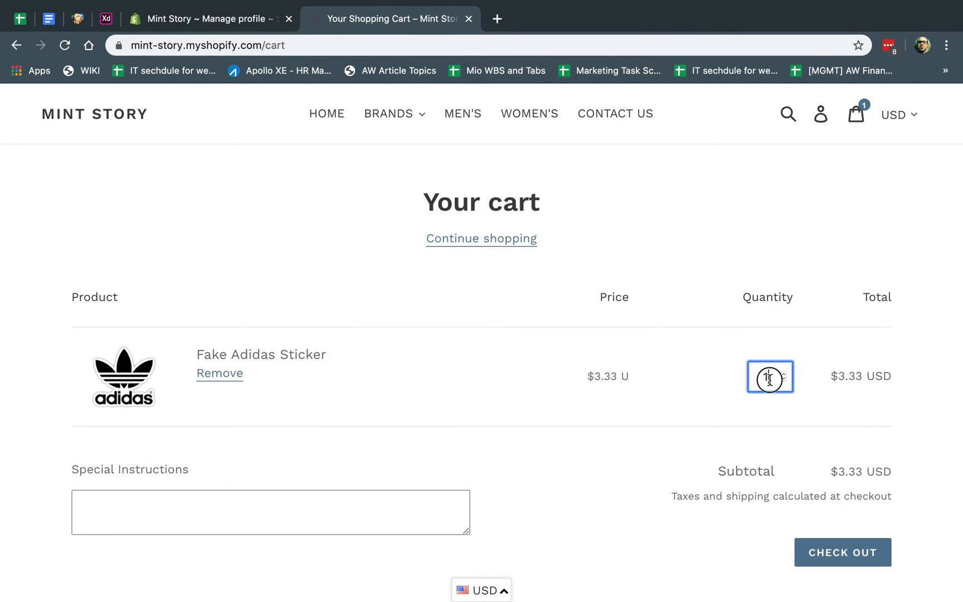
pyautogui.click(769, 377)
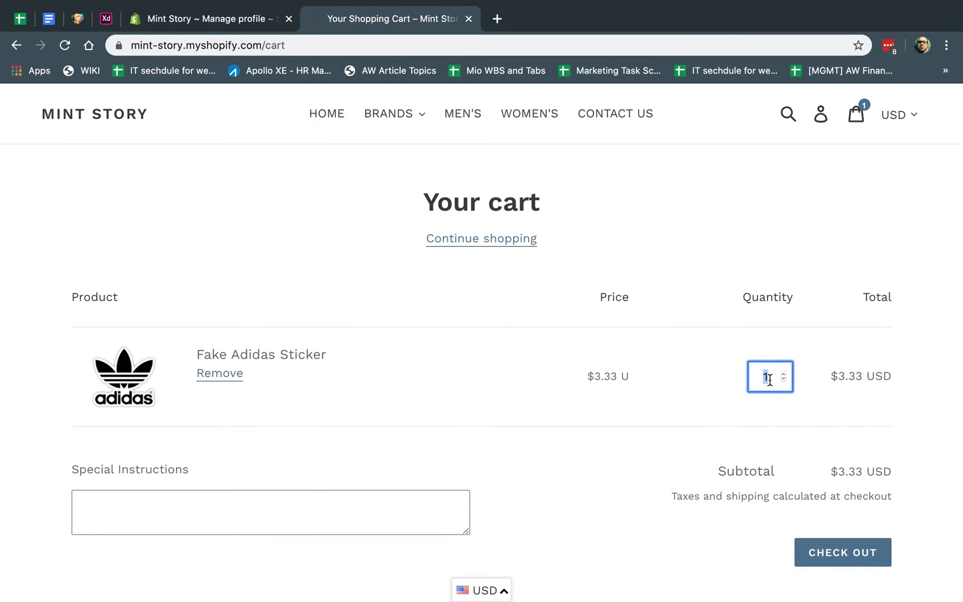
pyautogui.write('20')
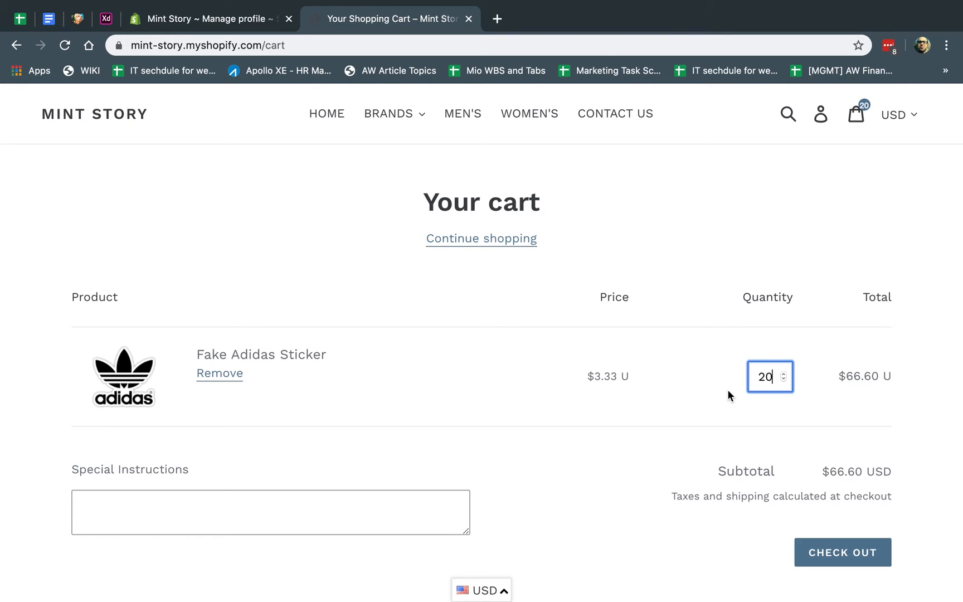
pyautogui.press('Enter')
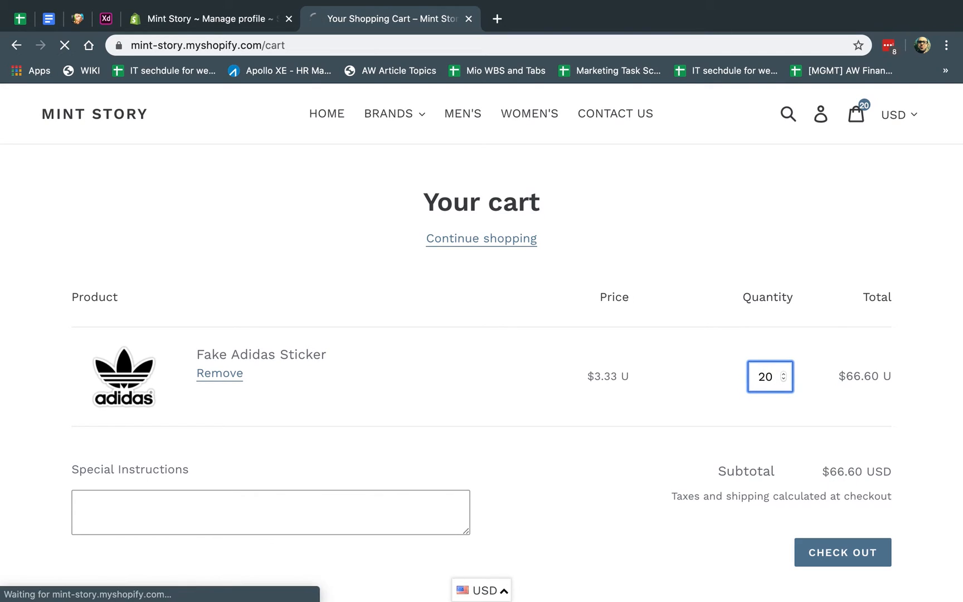
# Check out the $66.60 cart with Free Shipping selected and continue to payment
pyautogui.click(842, 552)
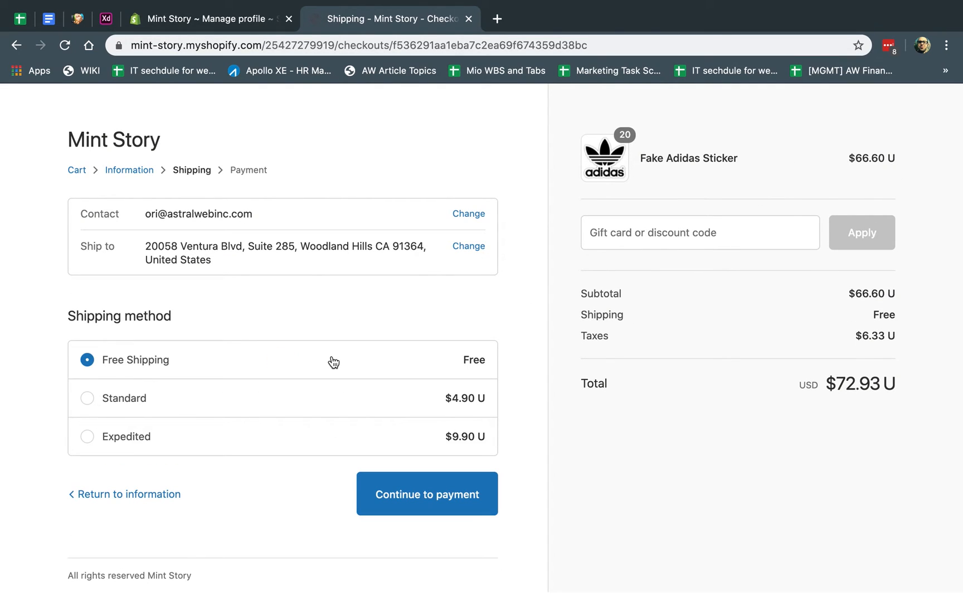
pyautogui.click(426, 494)
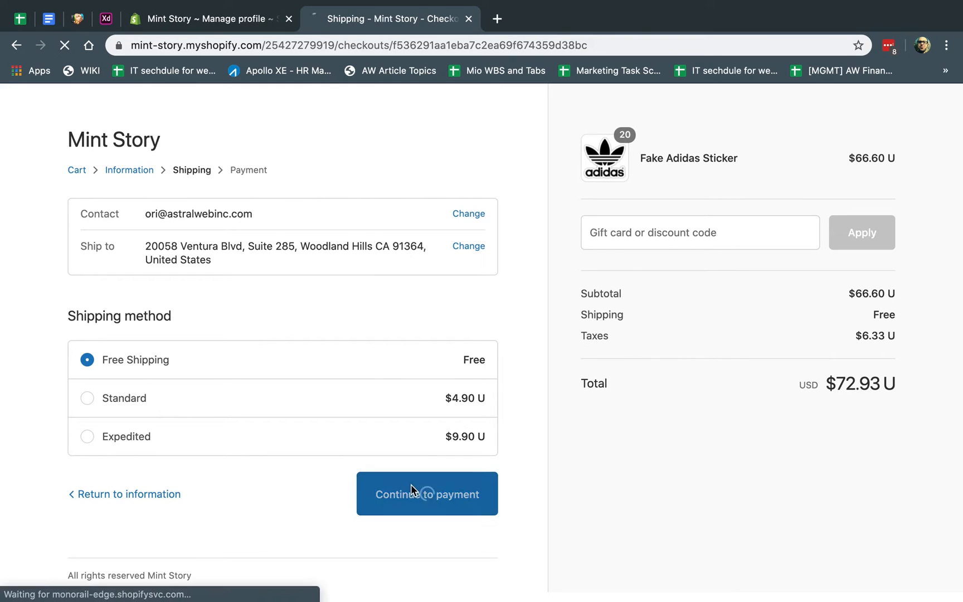
pyautogui.click(427, 493)
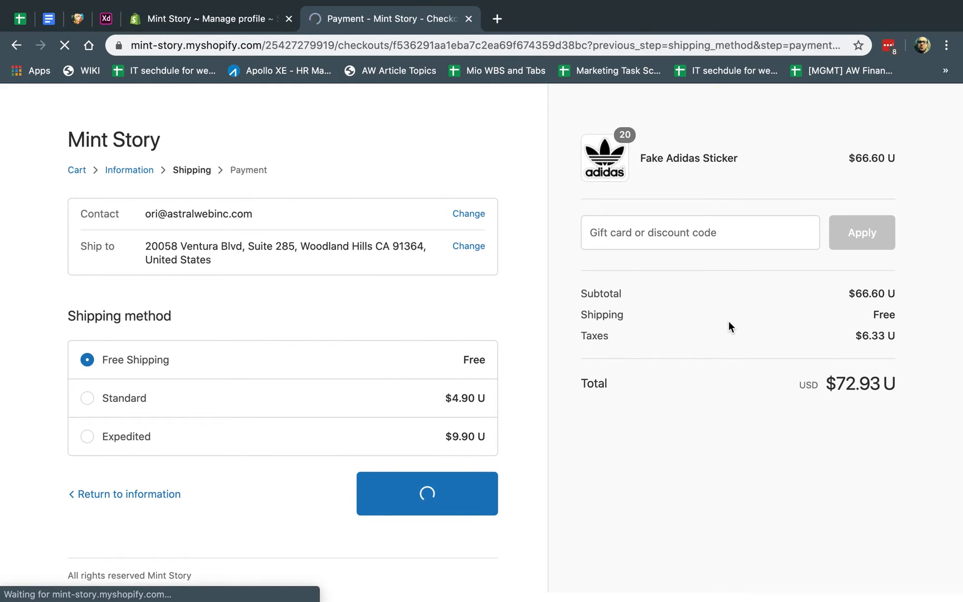
pyautogui.click(208, 19)
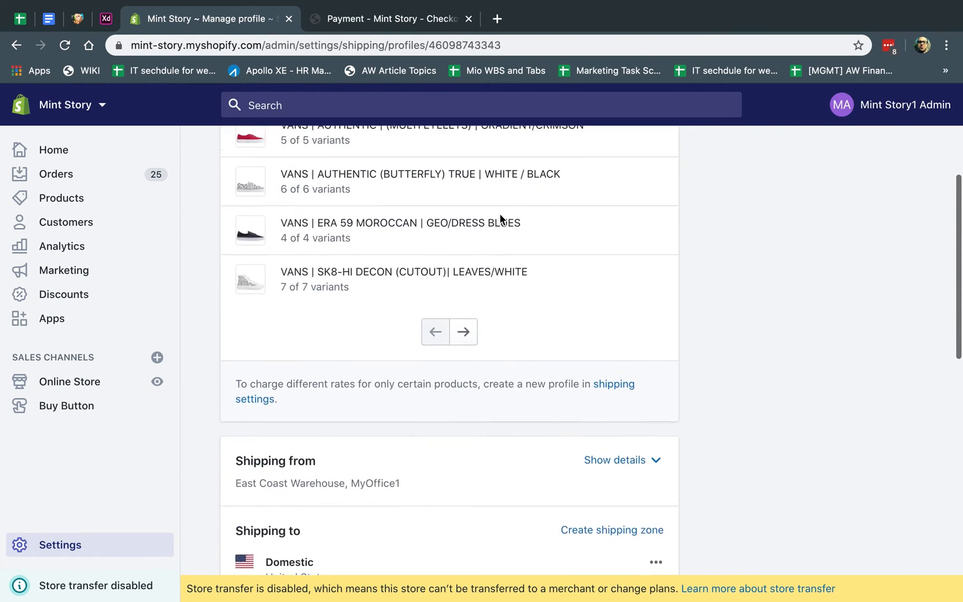
# Scroll the shipping profile down to the Domestic zone's five-rate table
pyautogui.scroll(-3)
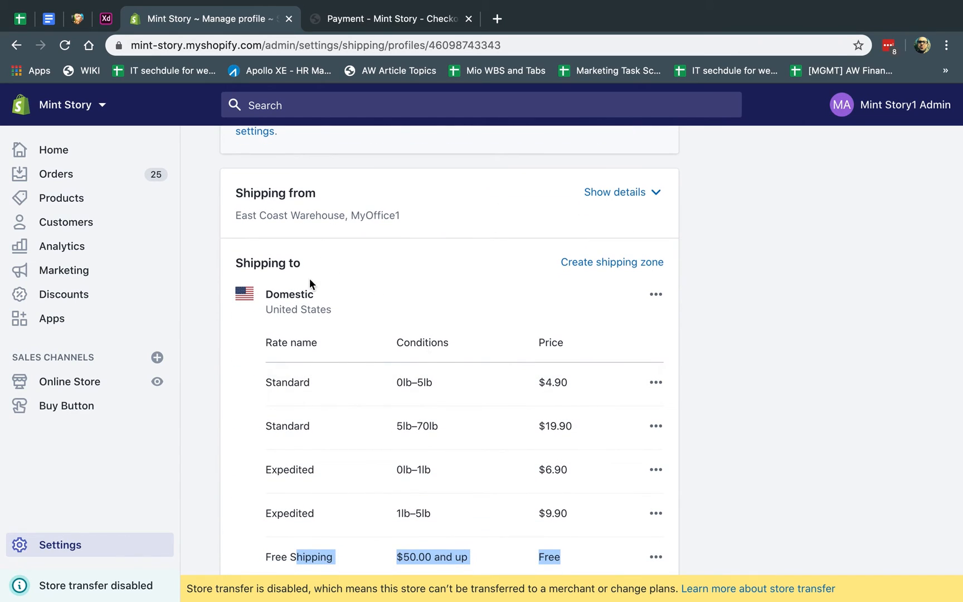
pyautogui.scroll(-3)
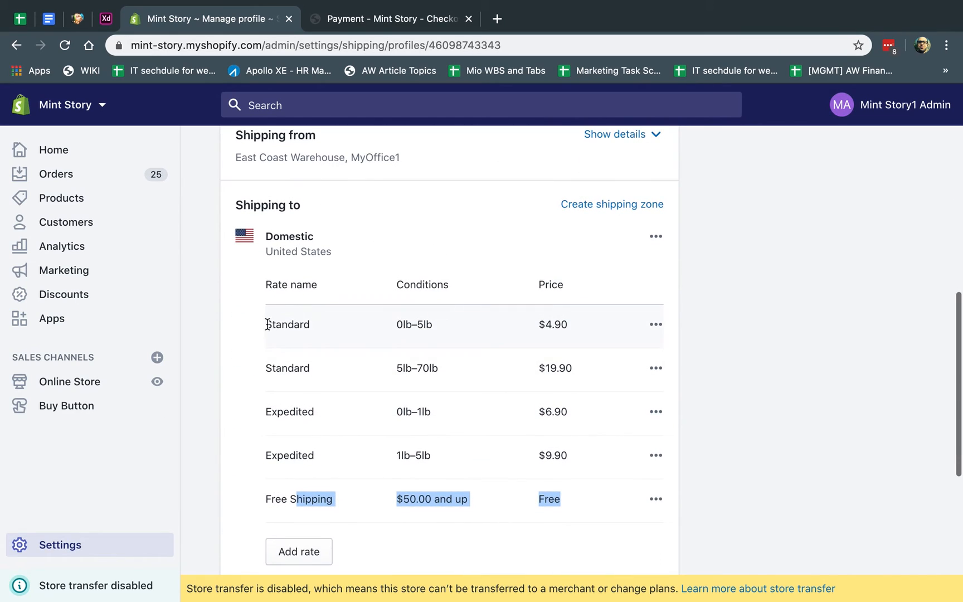
pyautogui.moveTo(423, 321)
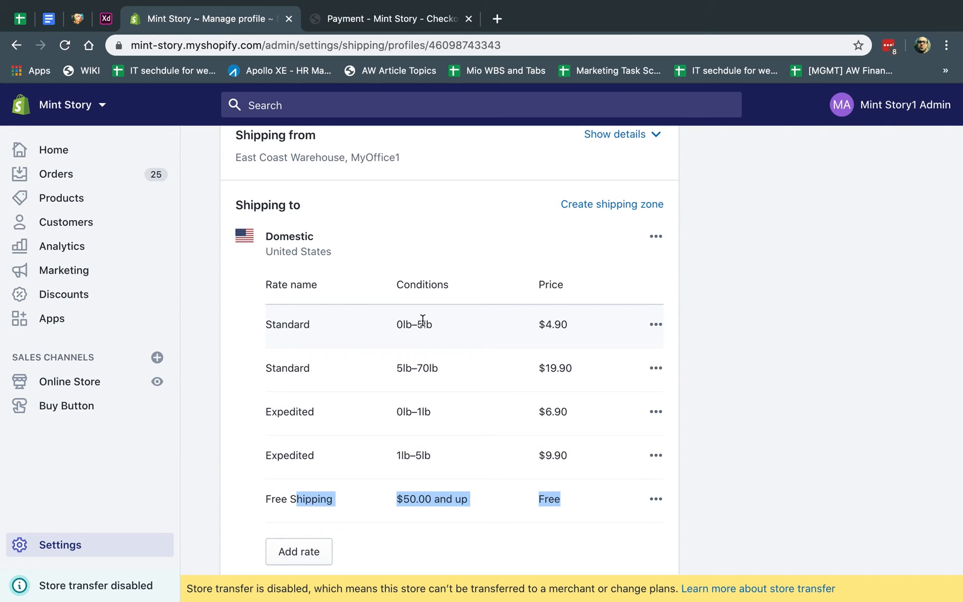
pyautogui.moveTo(414, 325)
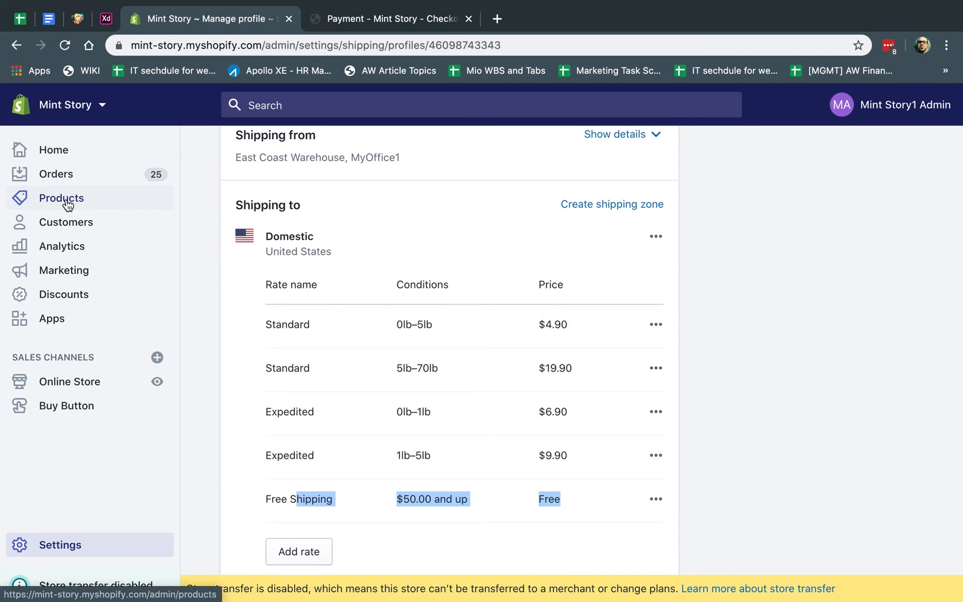
# From Products, open the OS / black variant of ADIDAS | CLASSIC BACKPACK
pyautogui.click(61, 198)
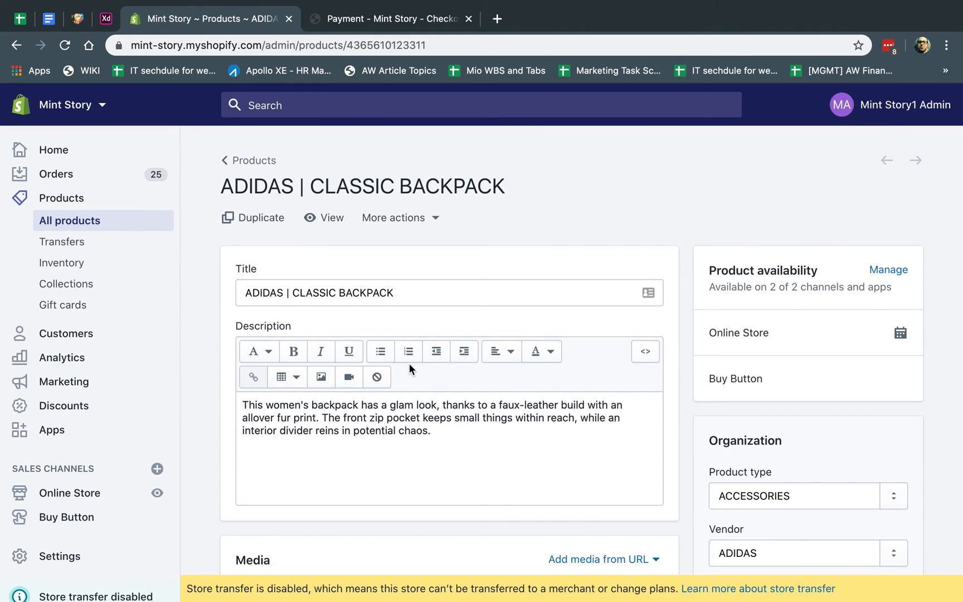
pyautogui.scroll(-3)
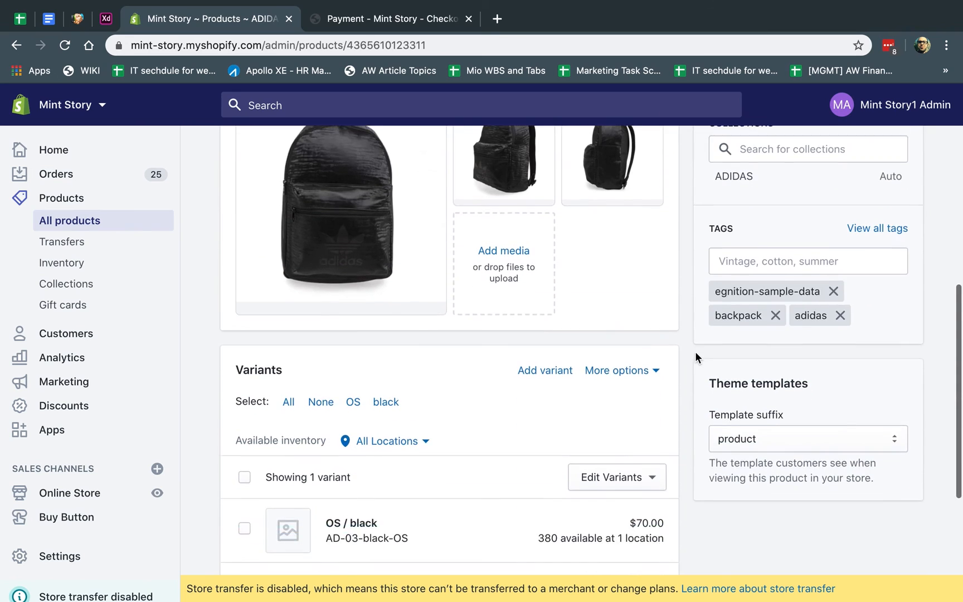
pyautogui.scroll(-3)
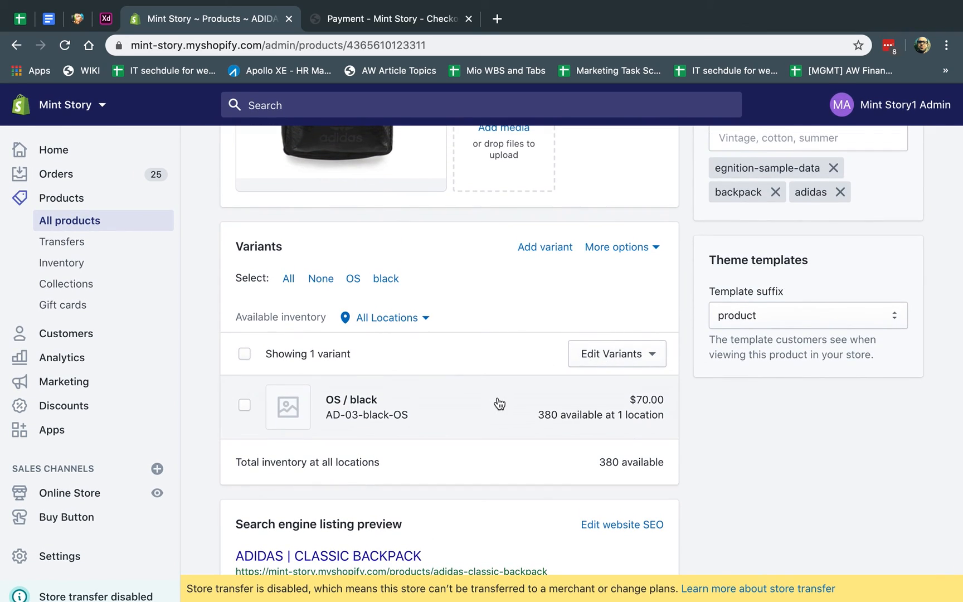
pyautogui.click(365, 407)
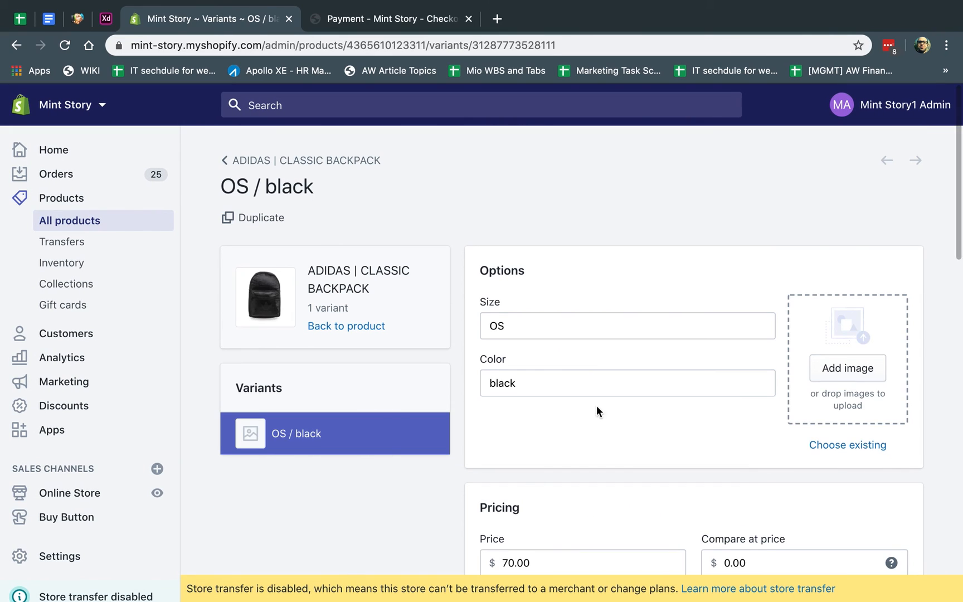
# Scroll to the variant's Shipping section and start editing its 0.0 lb weight
pyautogui.scroll(-3)
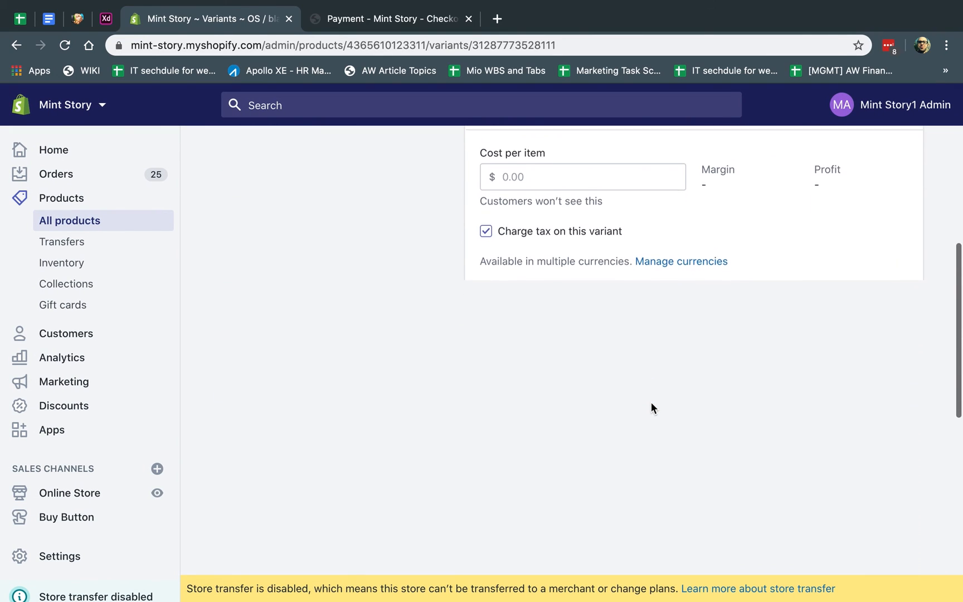
pyautogui.scroll(-3)
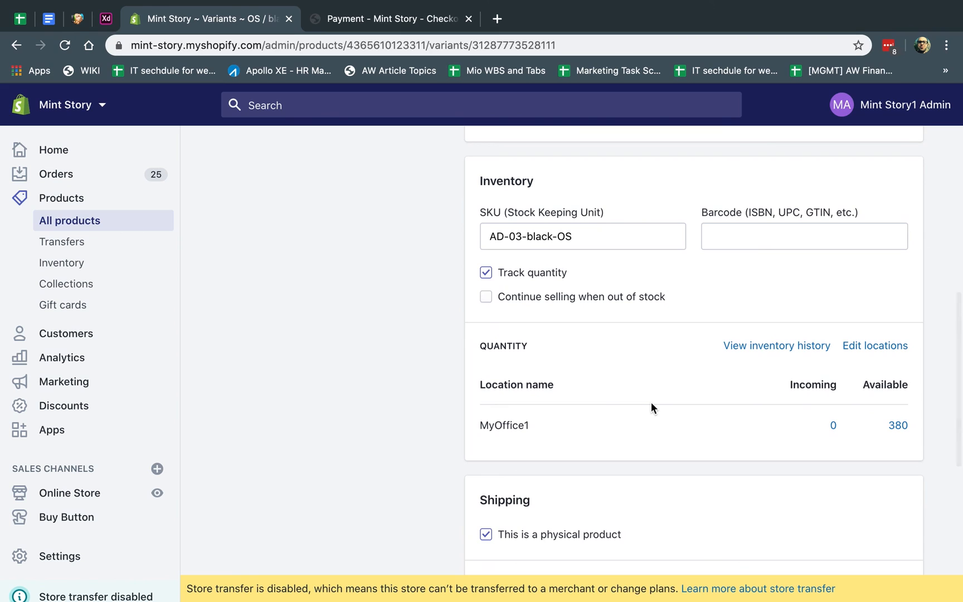
pyautogui.scroll(-3)
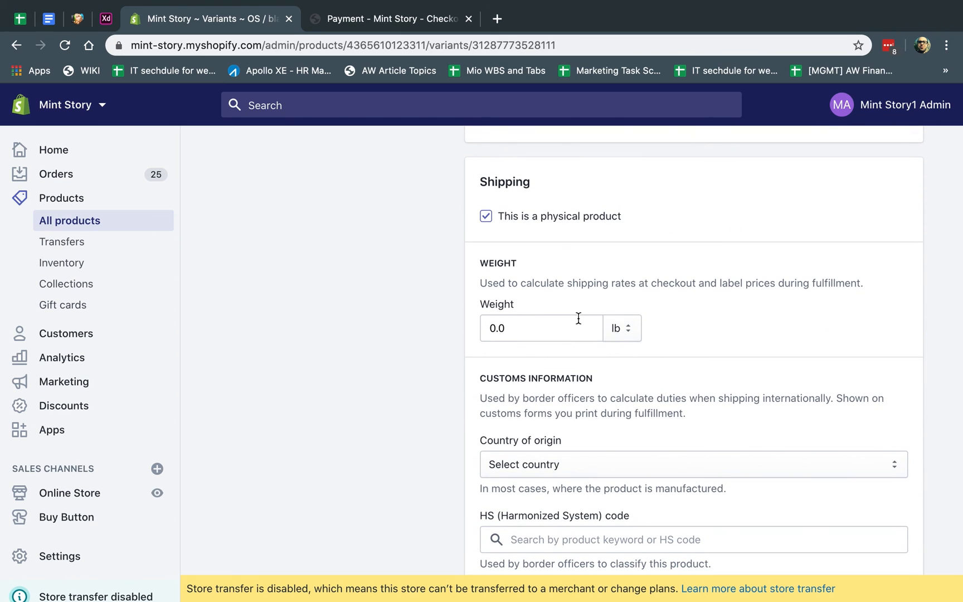
pyautogui.click(541, 328)
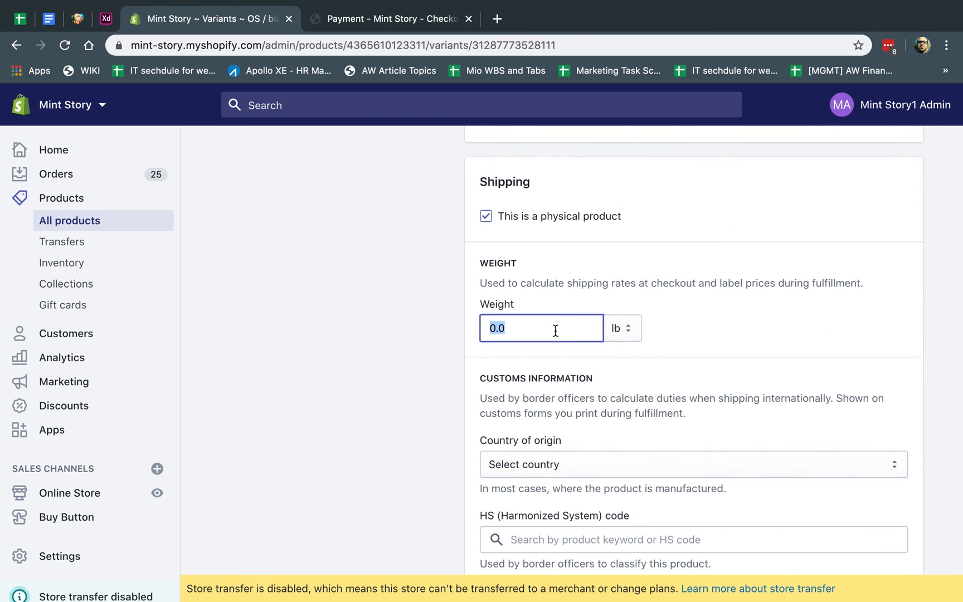